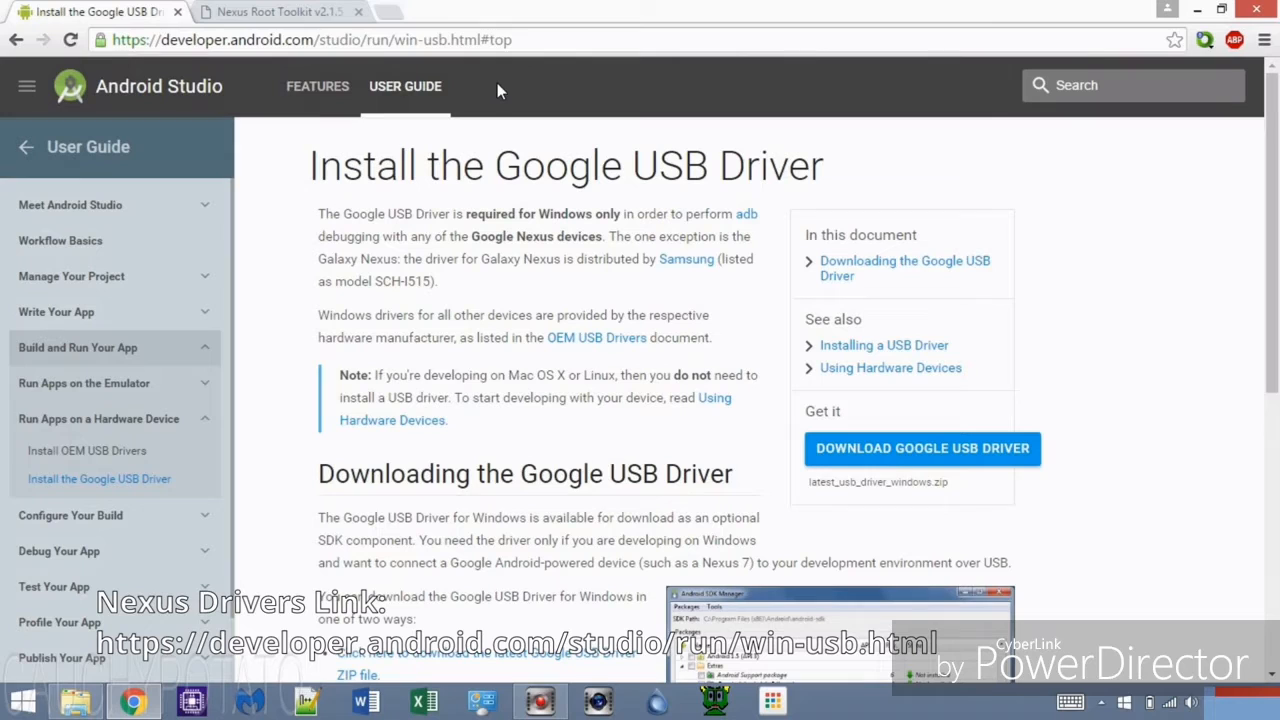
mouse_move(723, 363)
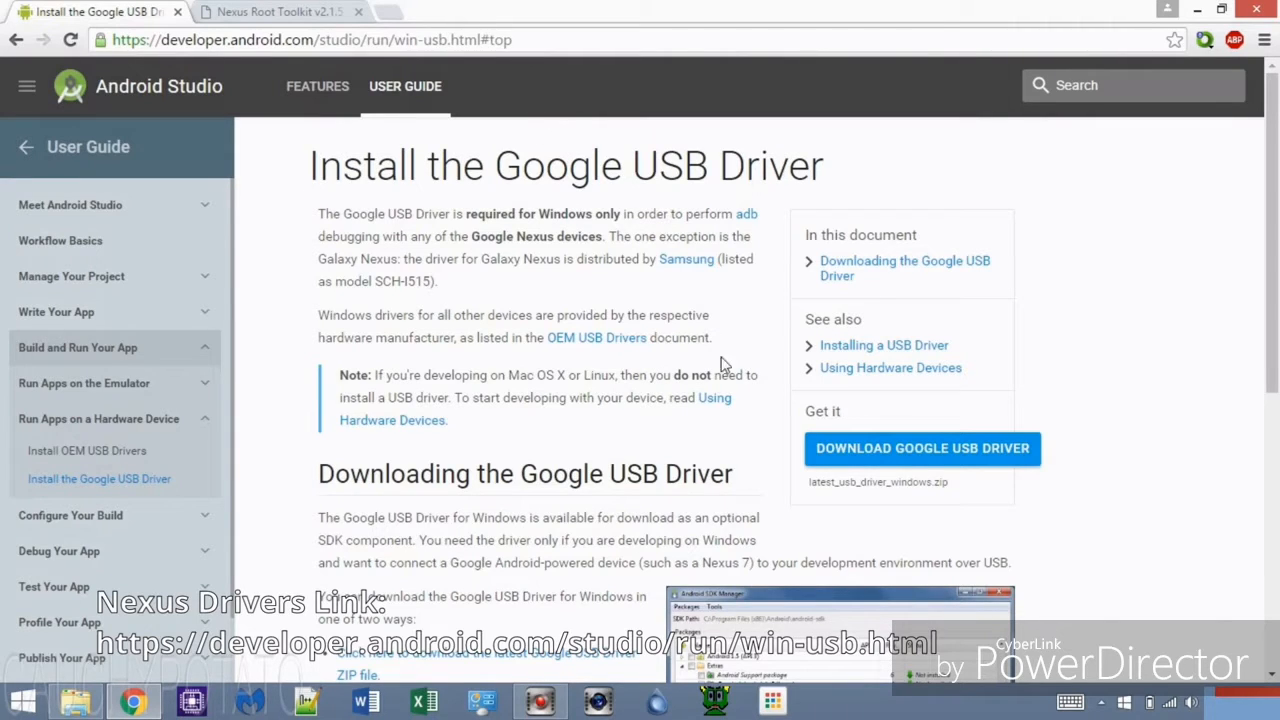
- Agree to Google's terms and save the USB driver zip into 'Nexus 6 root tool'
left_click(922, 448)
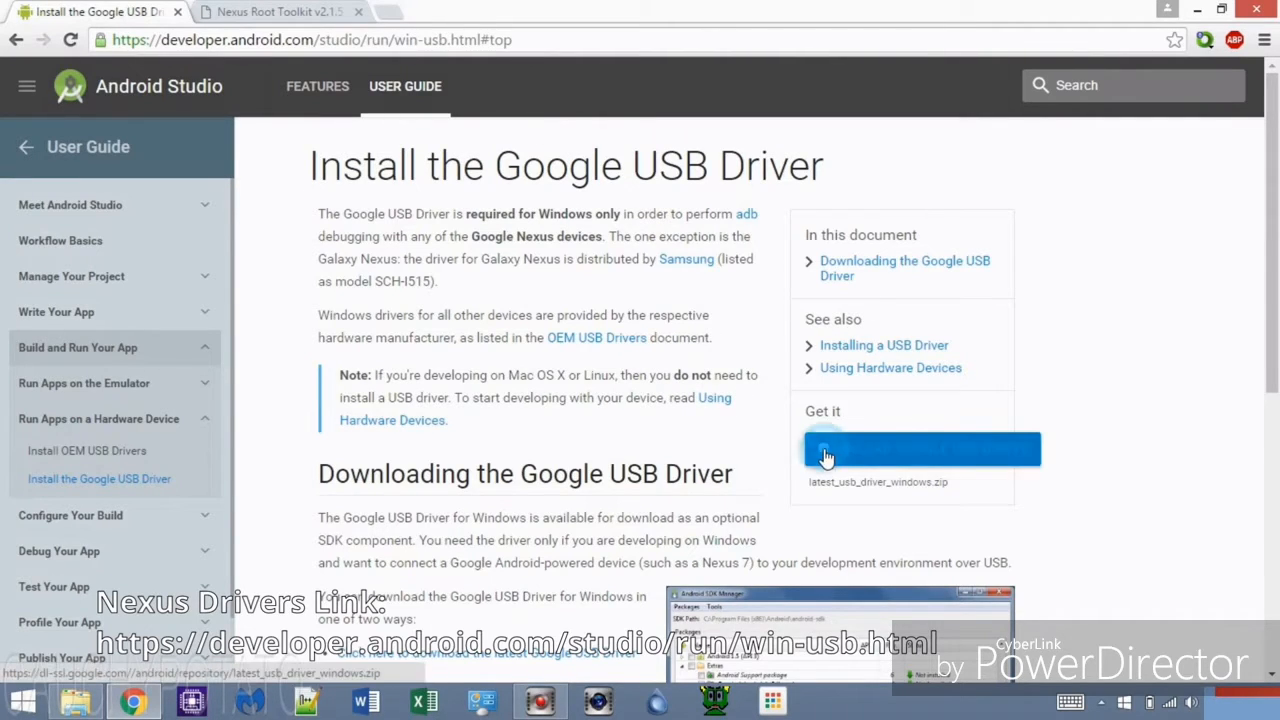
left_click(923, 449)
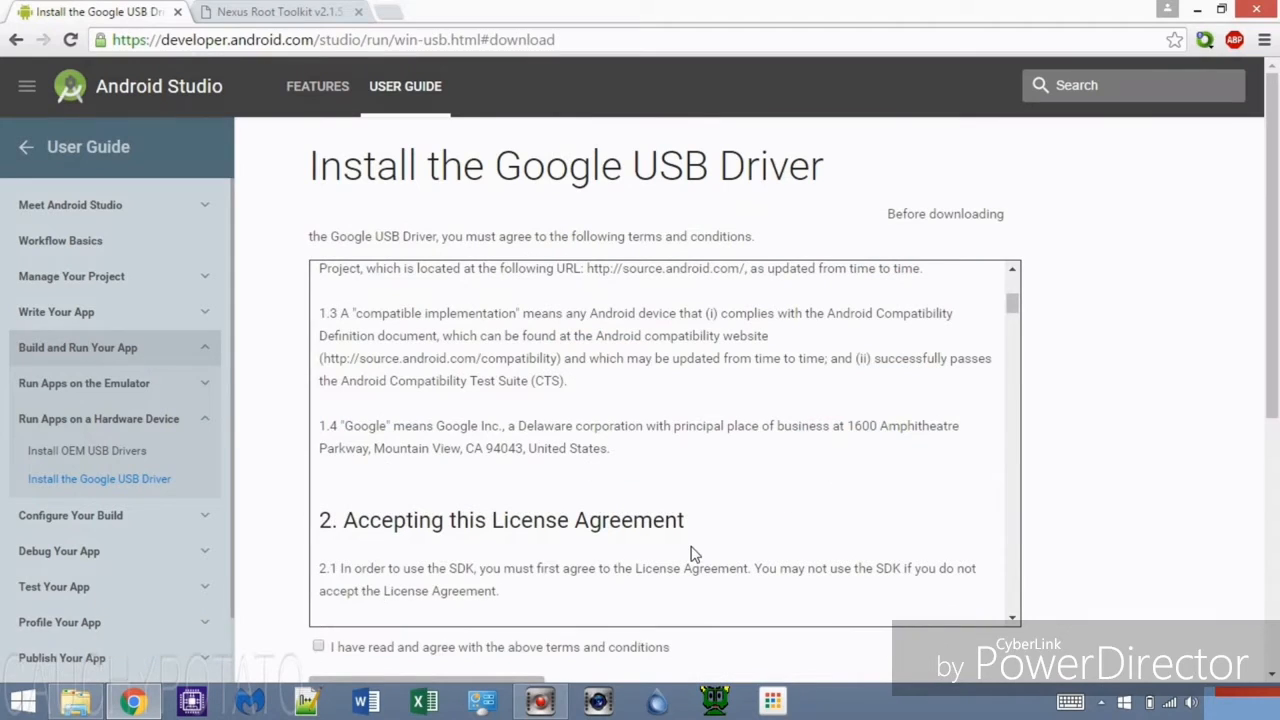
left_click(321, 647)
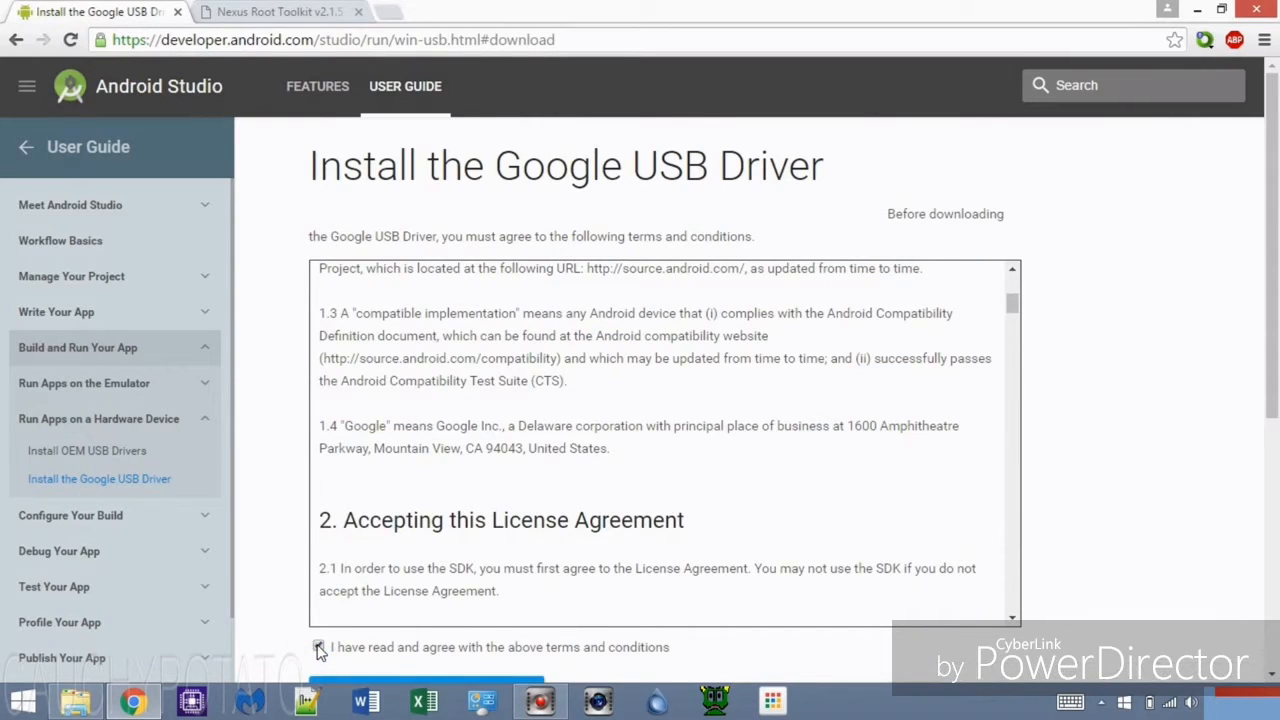
left_click(319, 647)
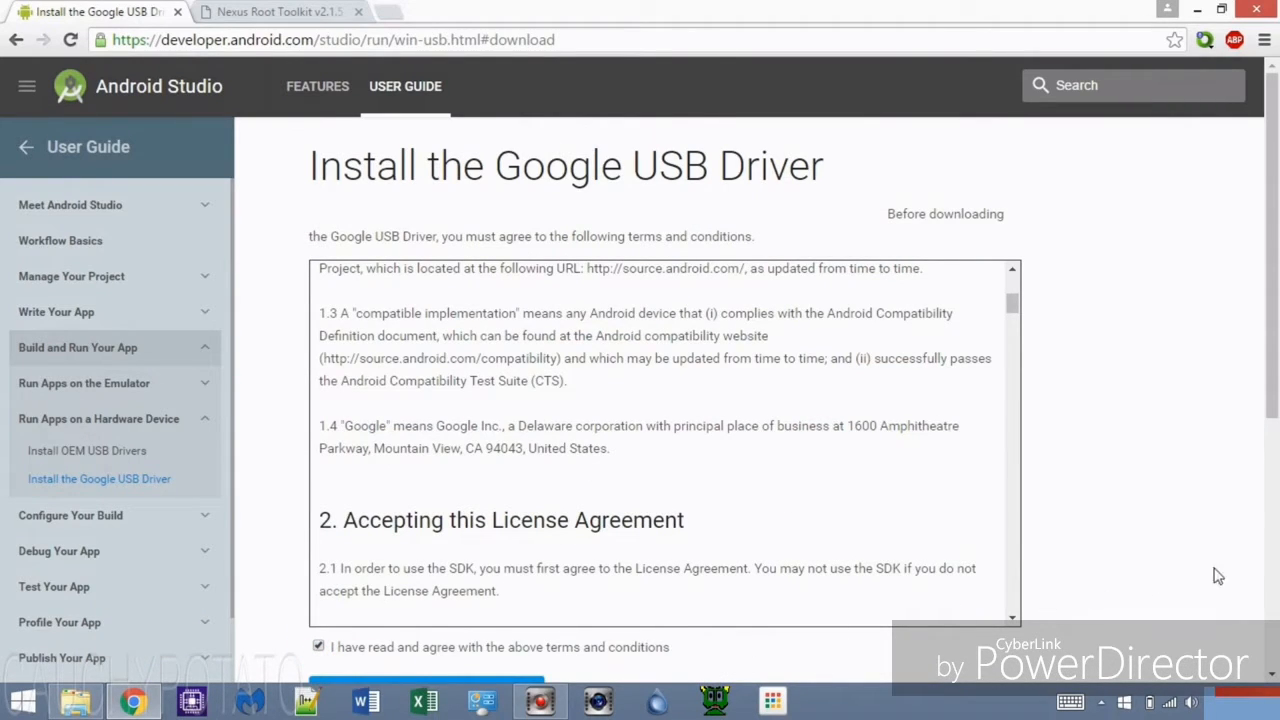
scroll("down", 3)
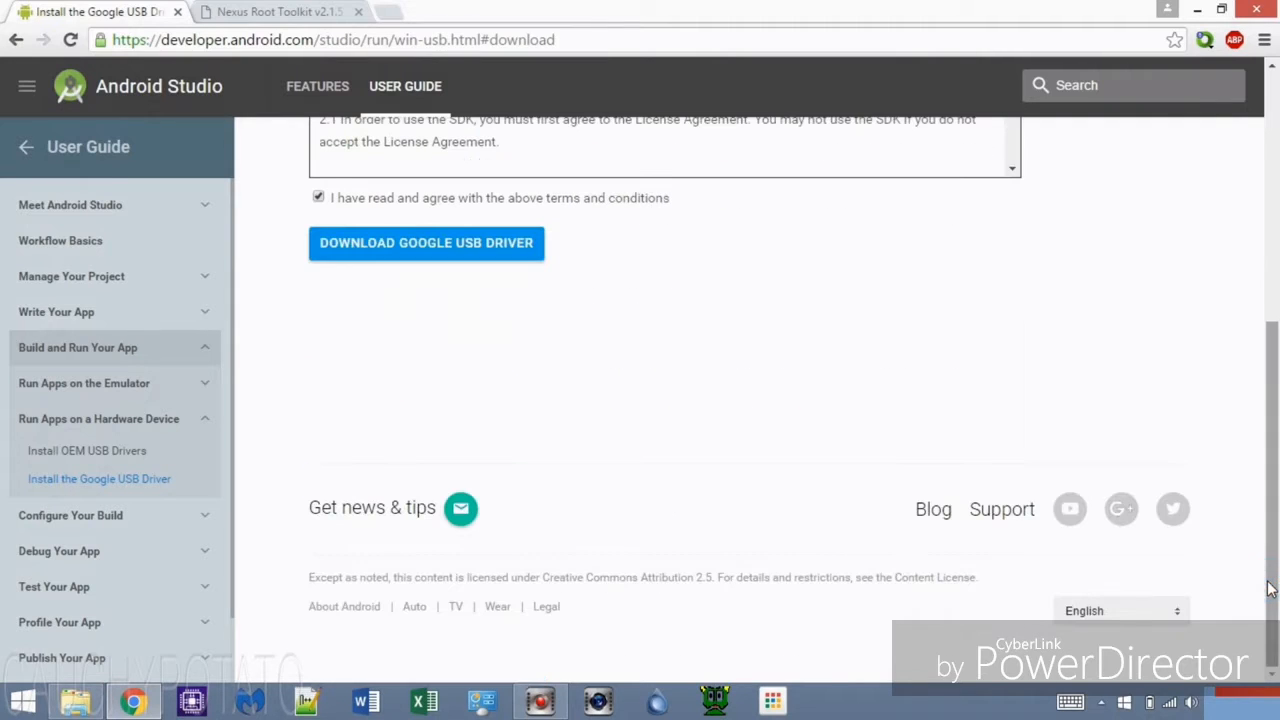
mouse_move(487, 263)
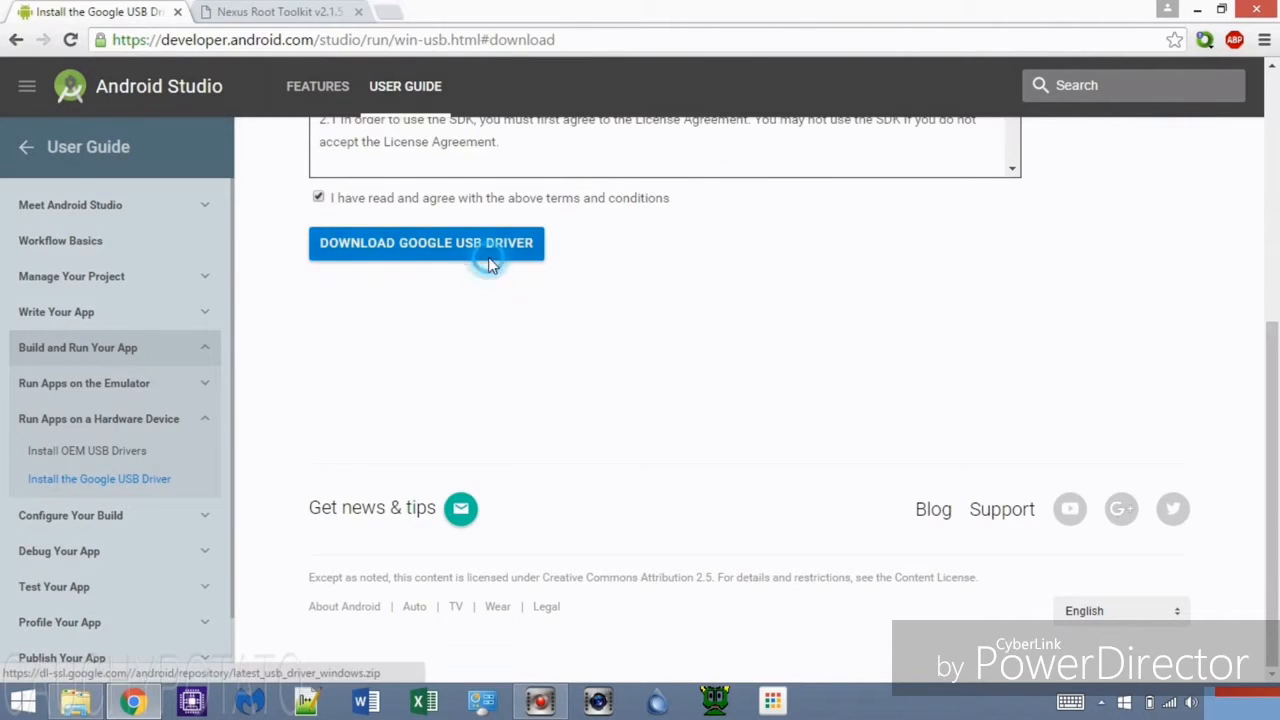
left_click(426, 243)
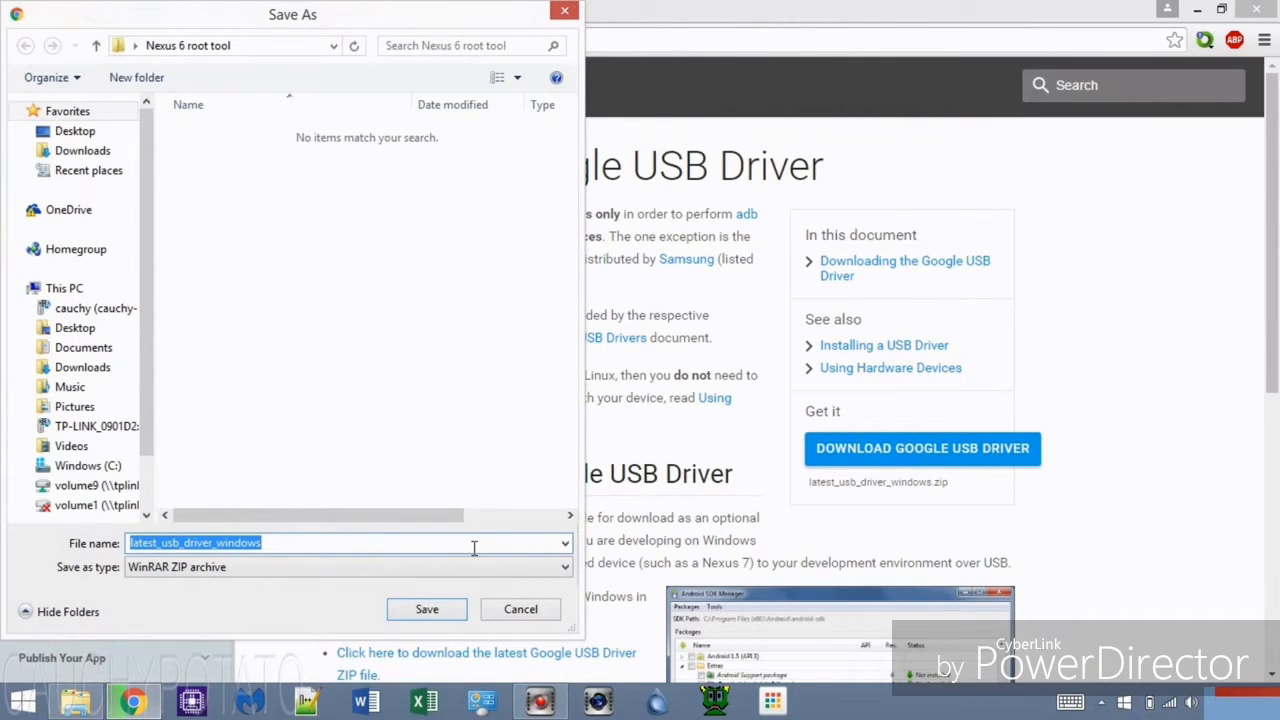
left_click(426, 609)
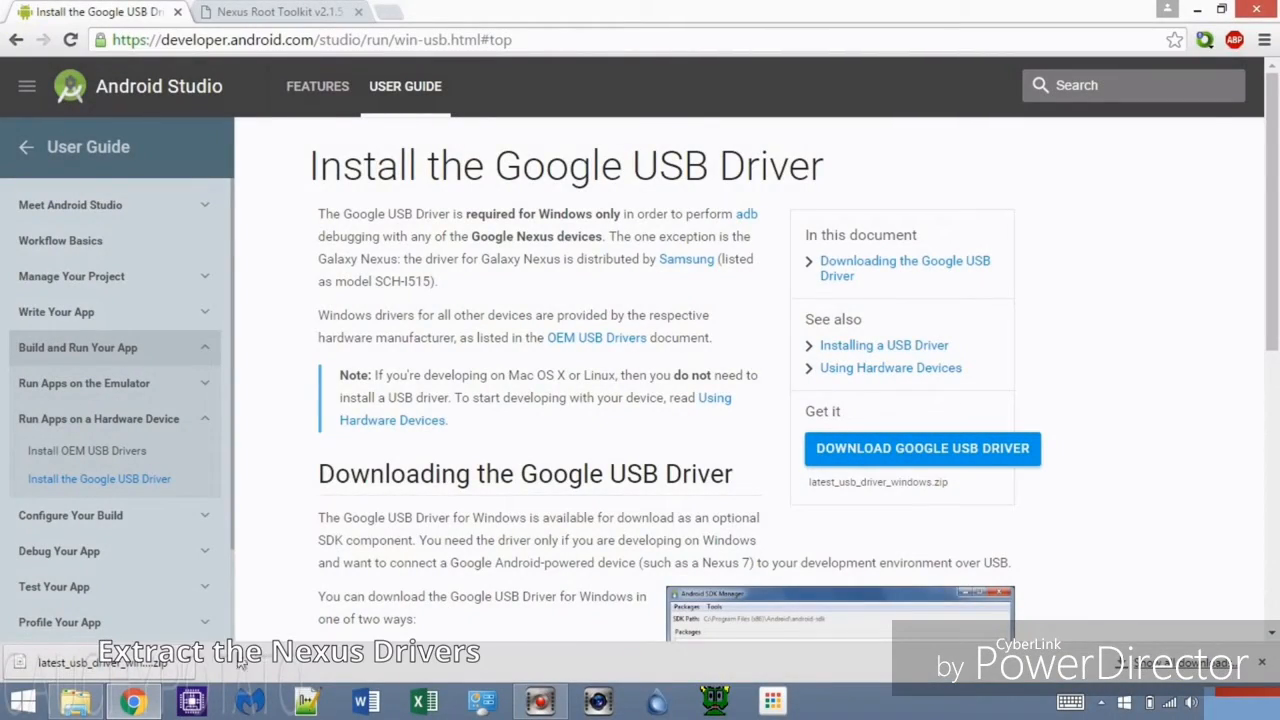
- Show the downloaded driver zip in its folder and extract it to latest_usb_driver_windows
left_click(100, 658)
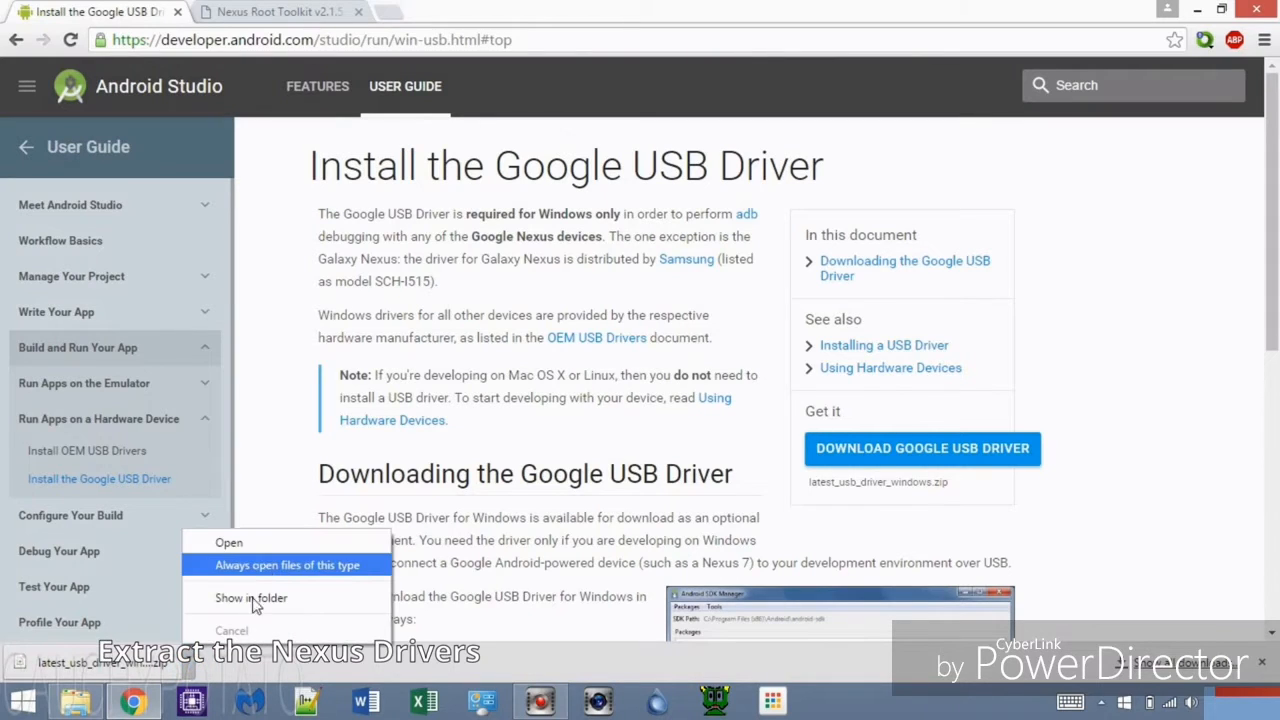
left_click(250, 598)
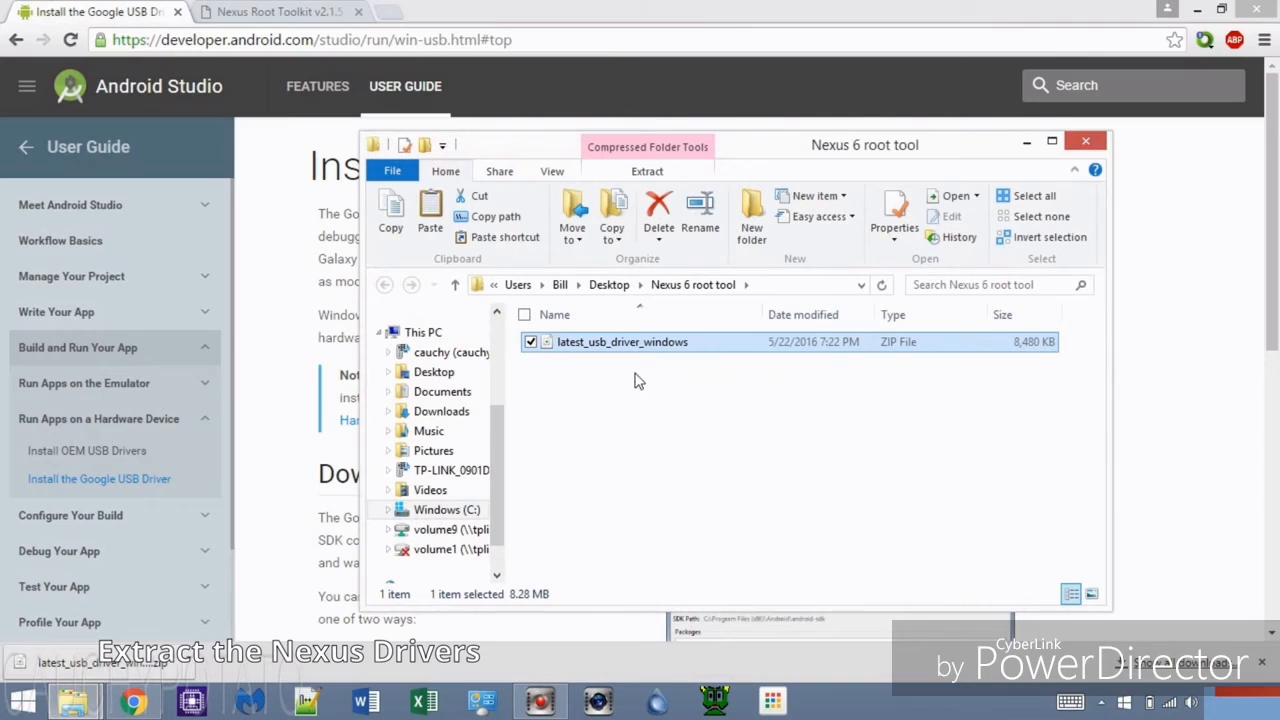
left_click(650, 346)
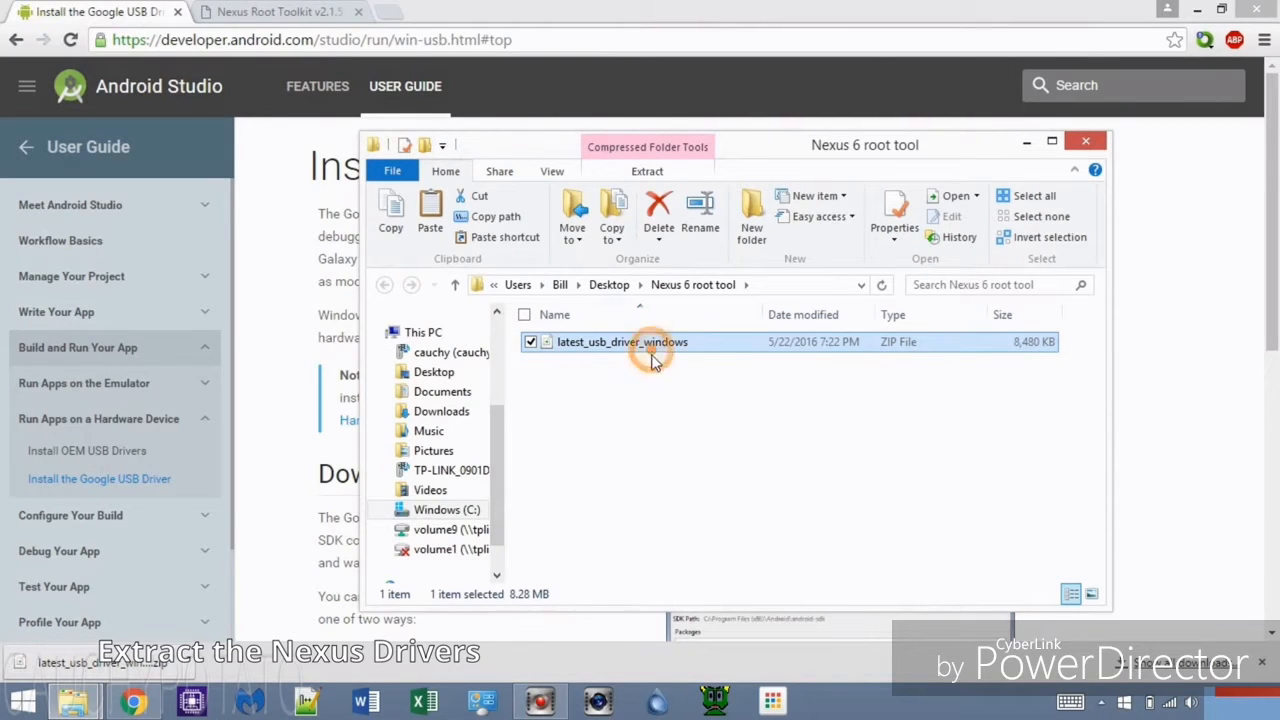
right_click(650, 350)
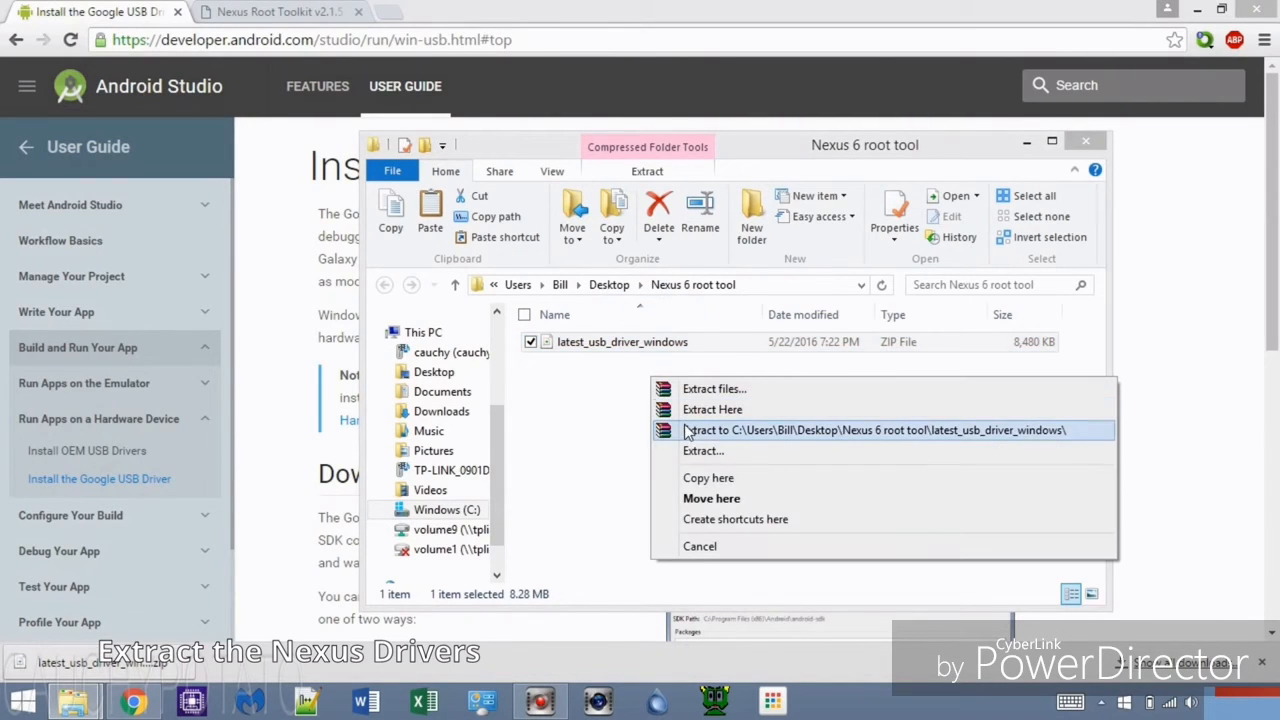
left_click(864, 430)
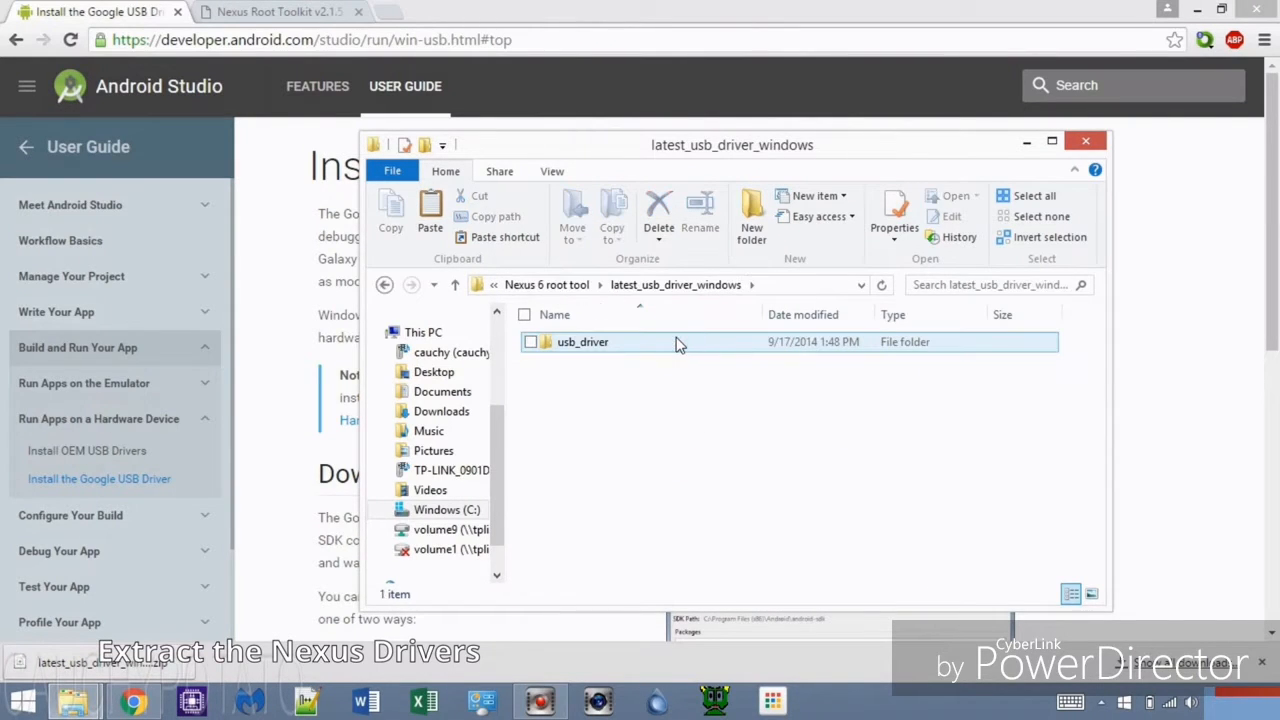
- Browse the extracted usb_driver and i386 folders, then return to 'Nexus 6 root tool'
double_click(582, 341)
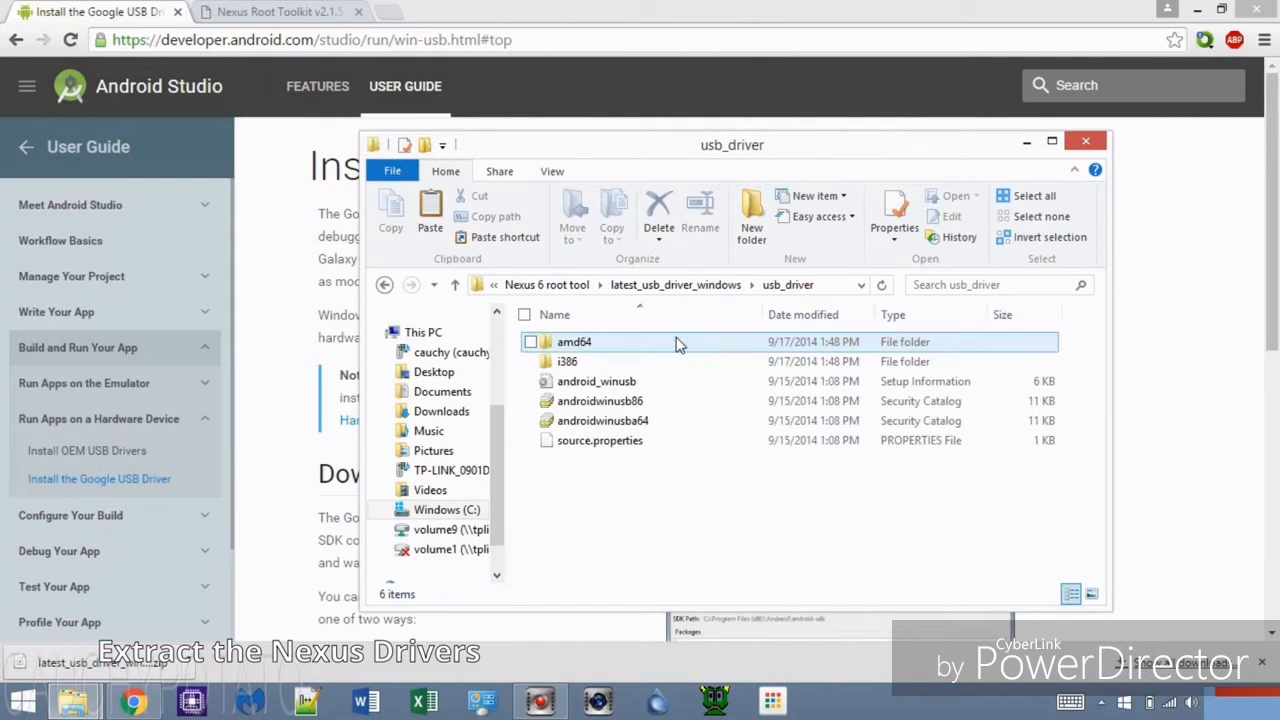
double_click(567, 361)
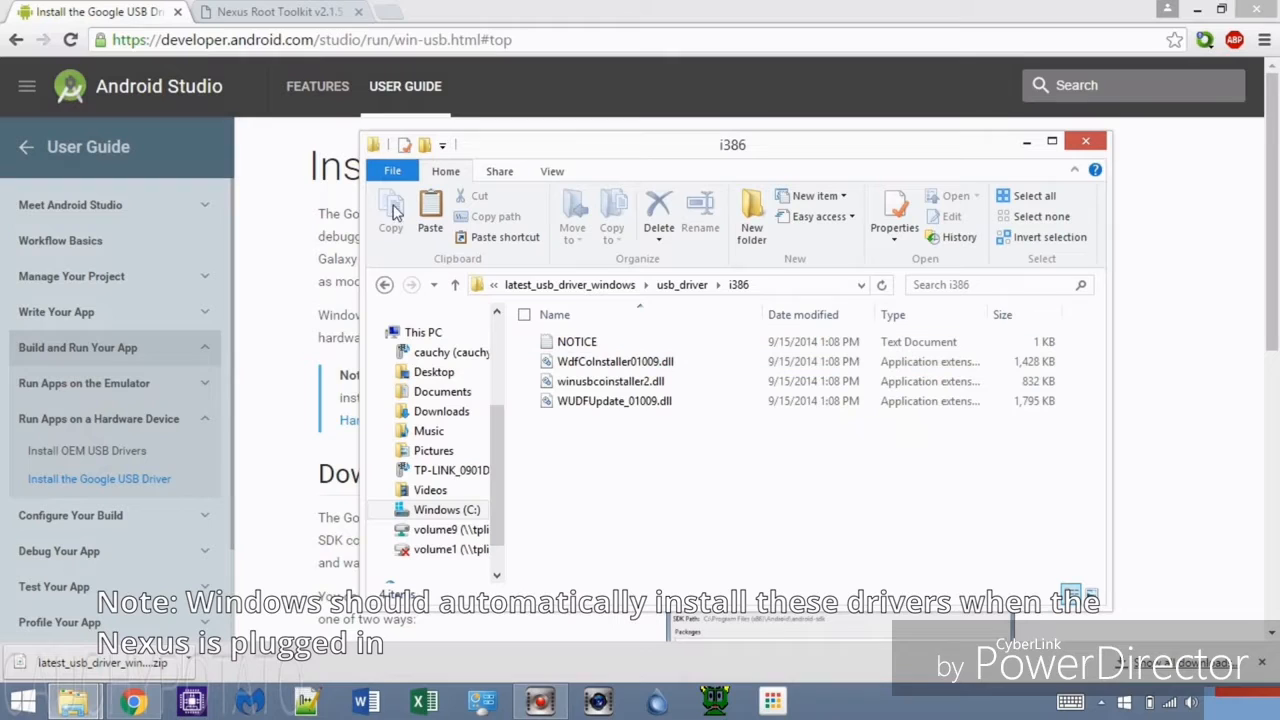
left_click(384, 285)
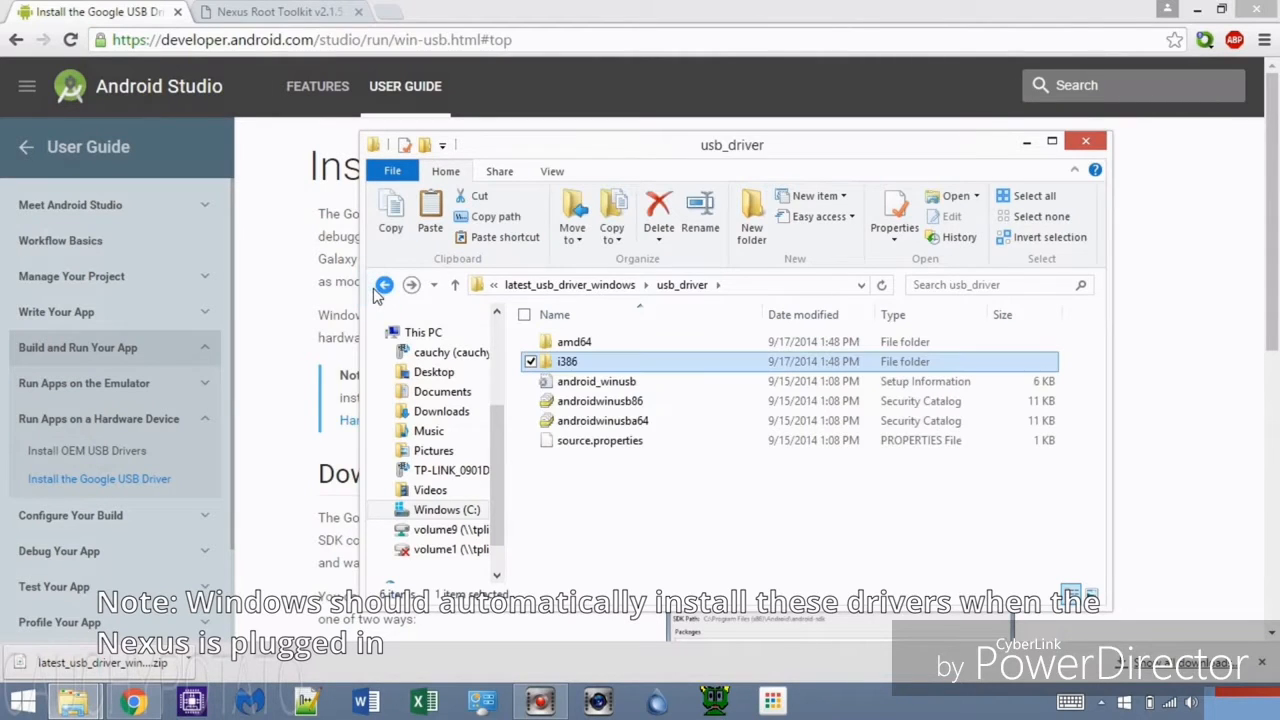
left_click(383, 285)
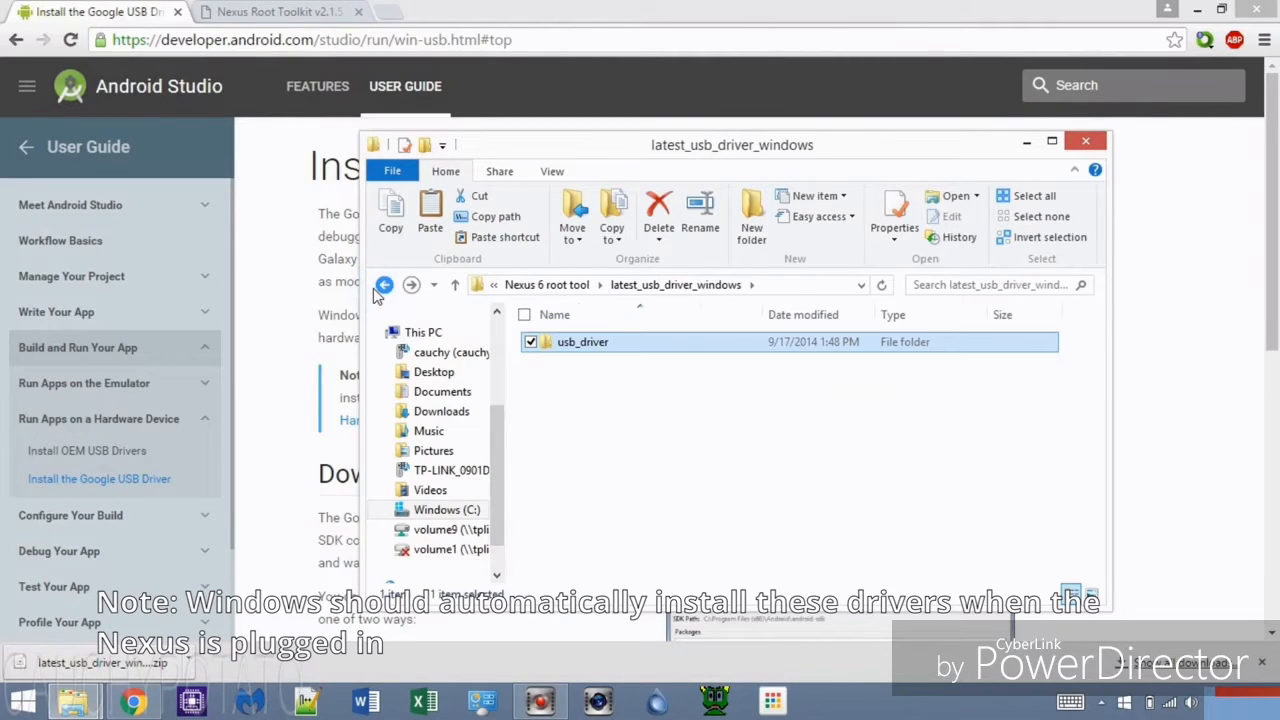
left_click(385, 285)
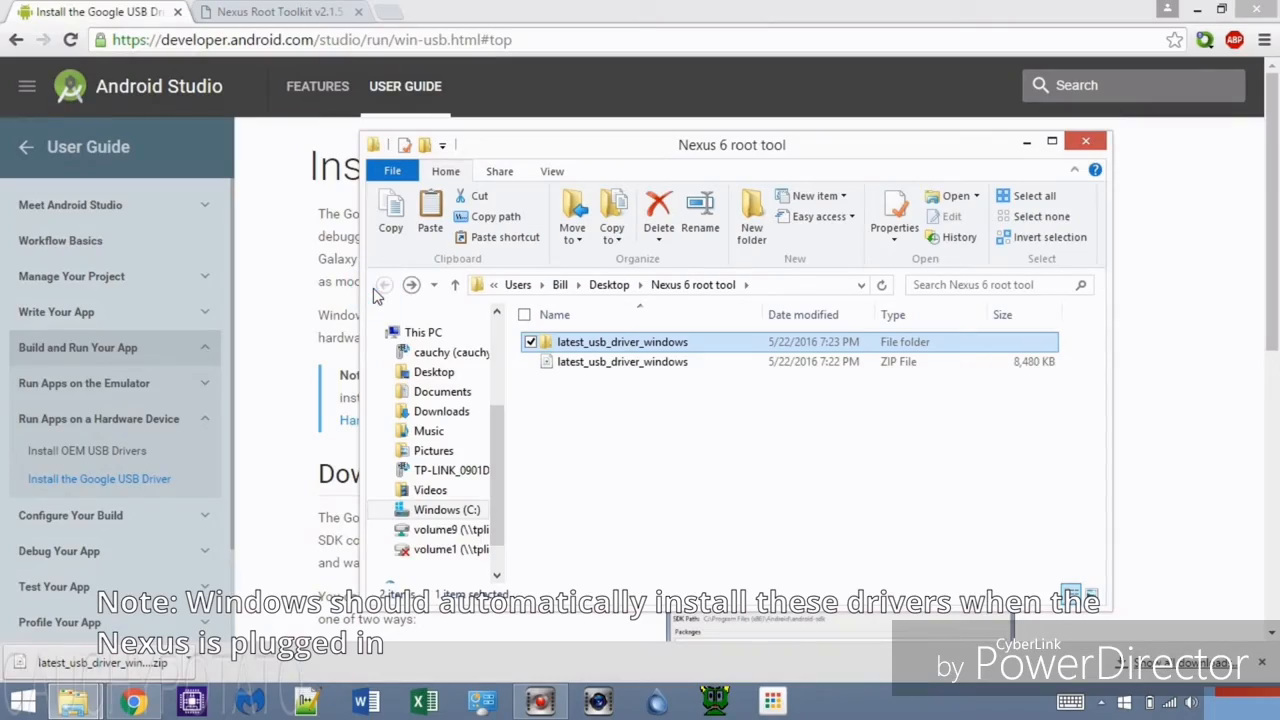
left_click(580, 455)
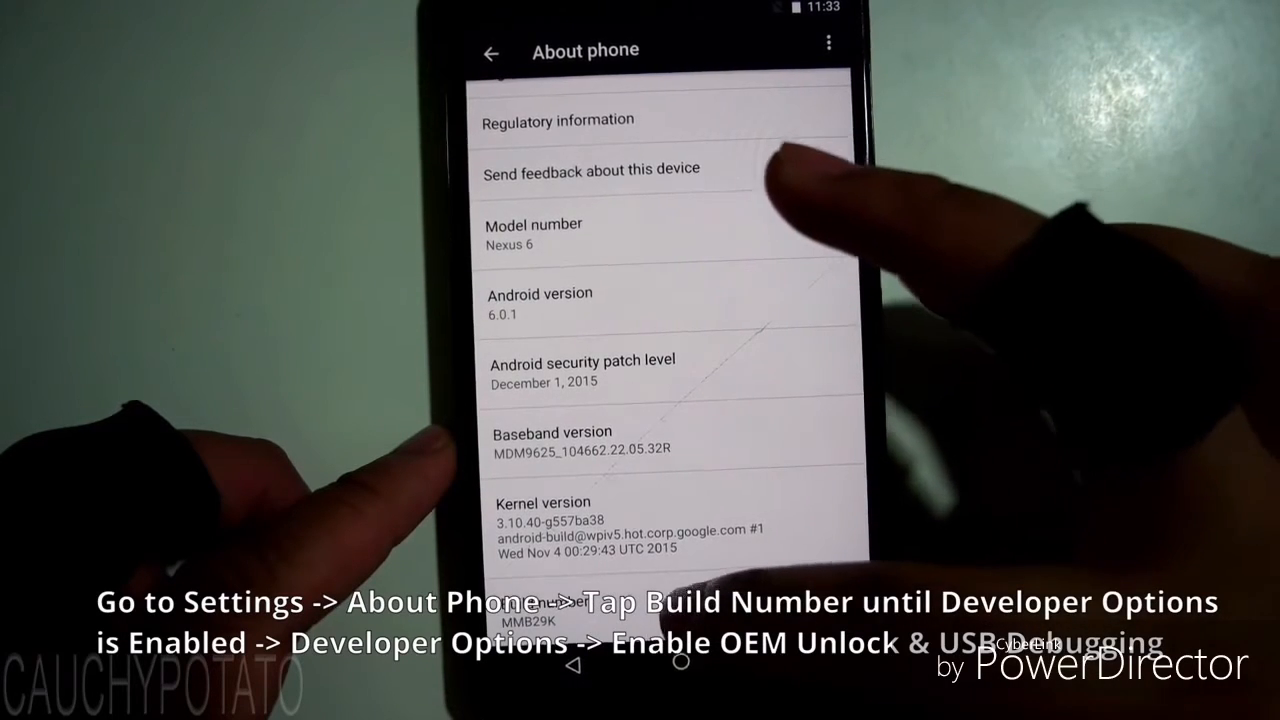
- Tap Build number in About phone (Nexus 6, Android 6.0.1) to enable Developer options
left_click(565, 605)
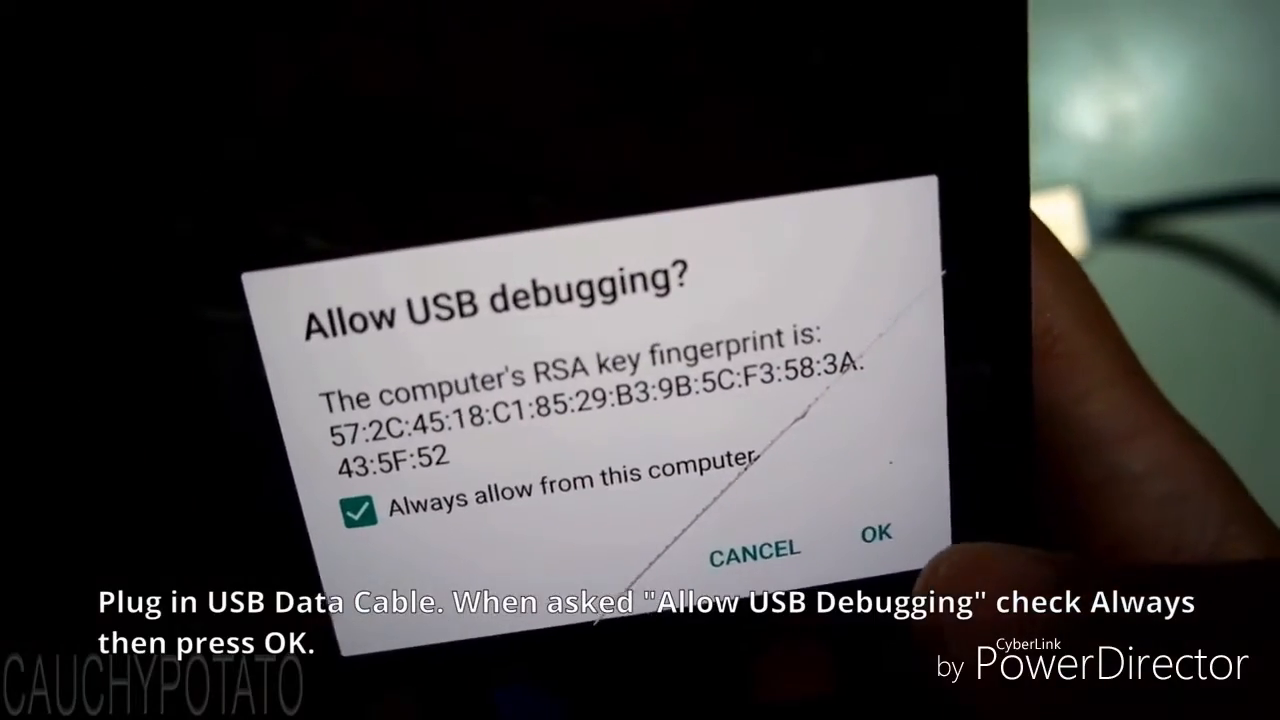
- Confirm the Allow USB debugging prompt with Always allow from this computer checked
left_click(876, 548)
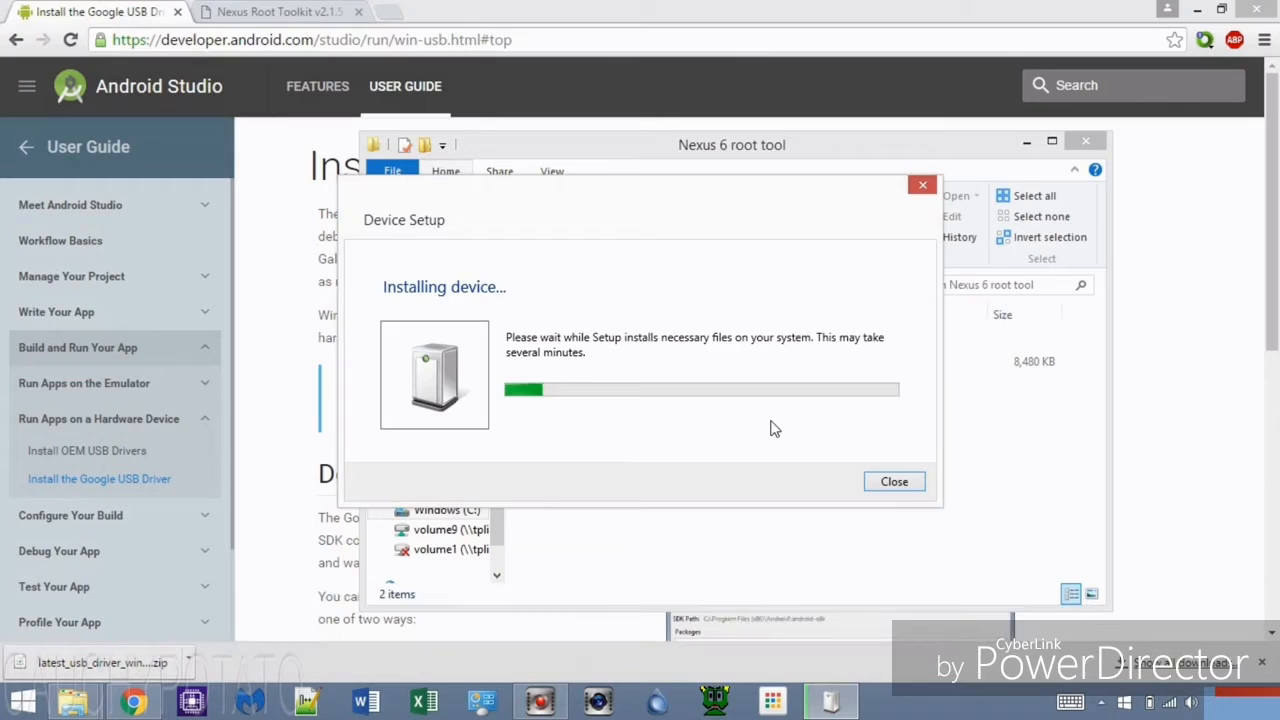
- Close the Windows Device Setup 'Installing device...' window
left_click(270, 11)
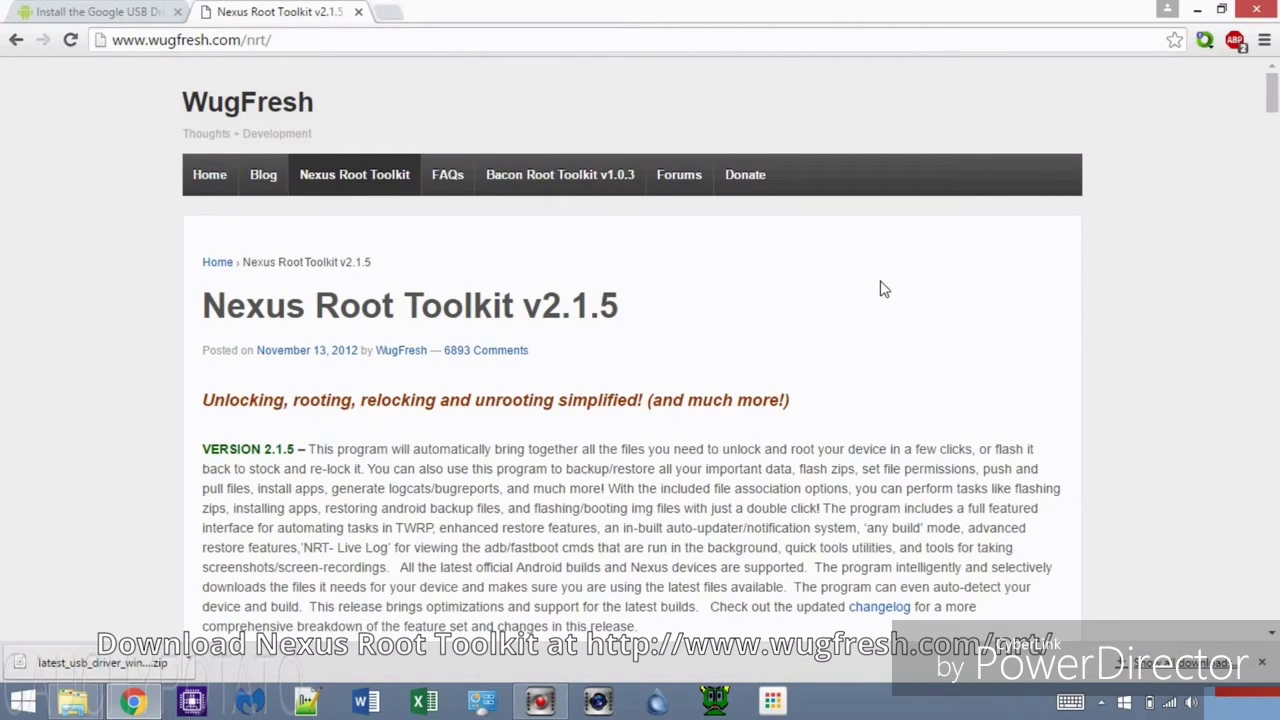
mouse_move(1270, 140)
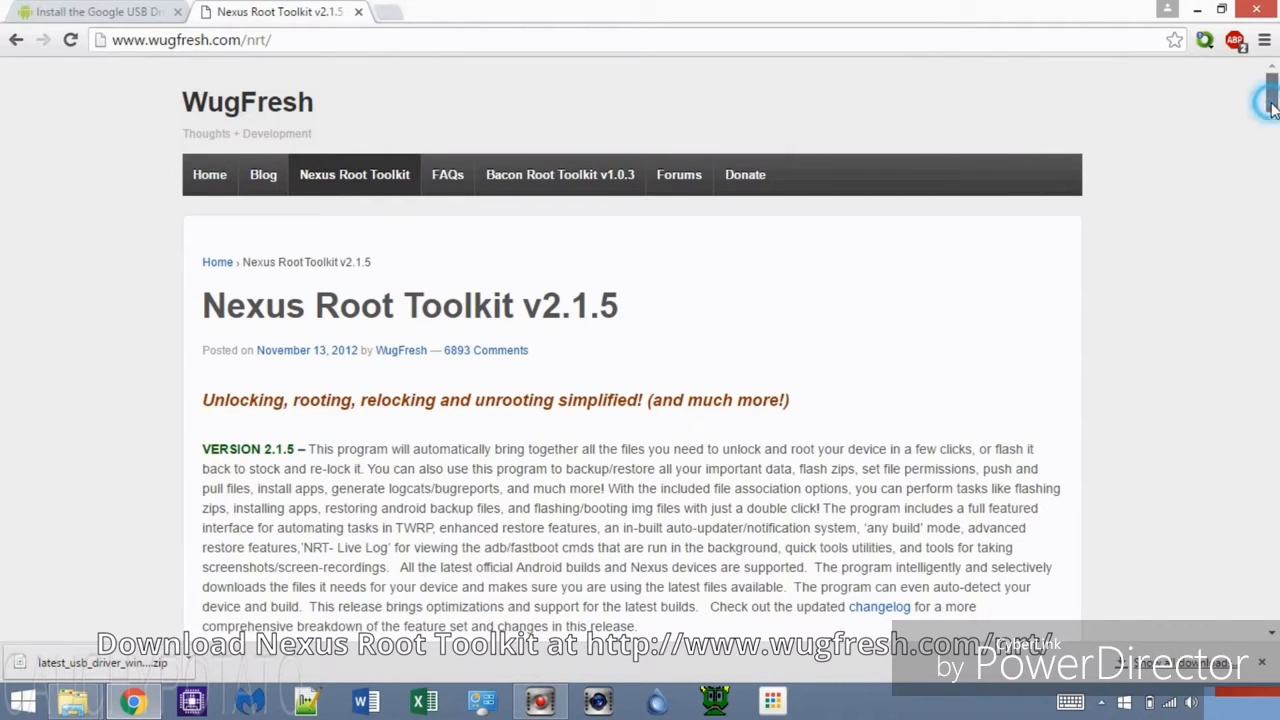
- On wugfresh.com/nrt, expand Supported Nexus devices and scroll down to the Download section
scroll("down", 3)
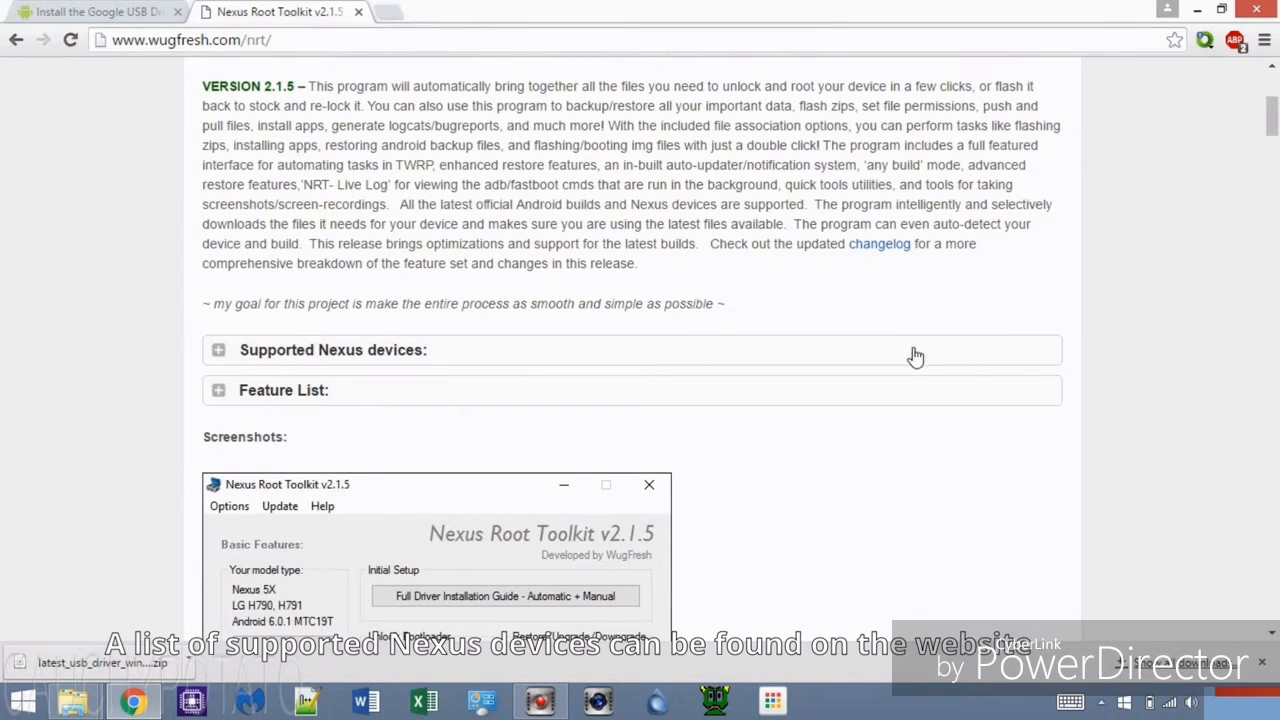
left_click(333, 349)
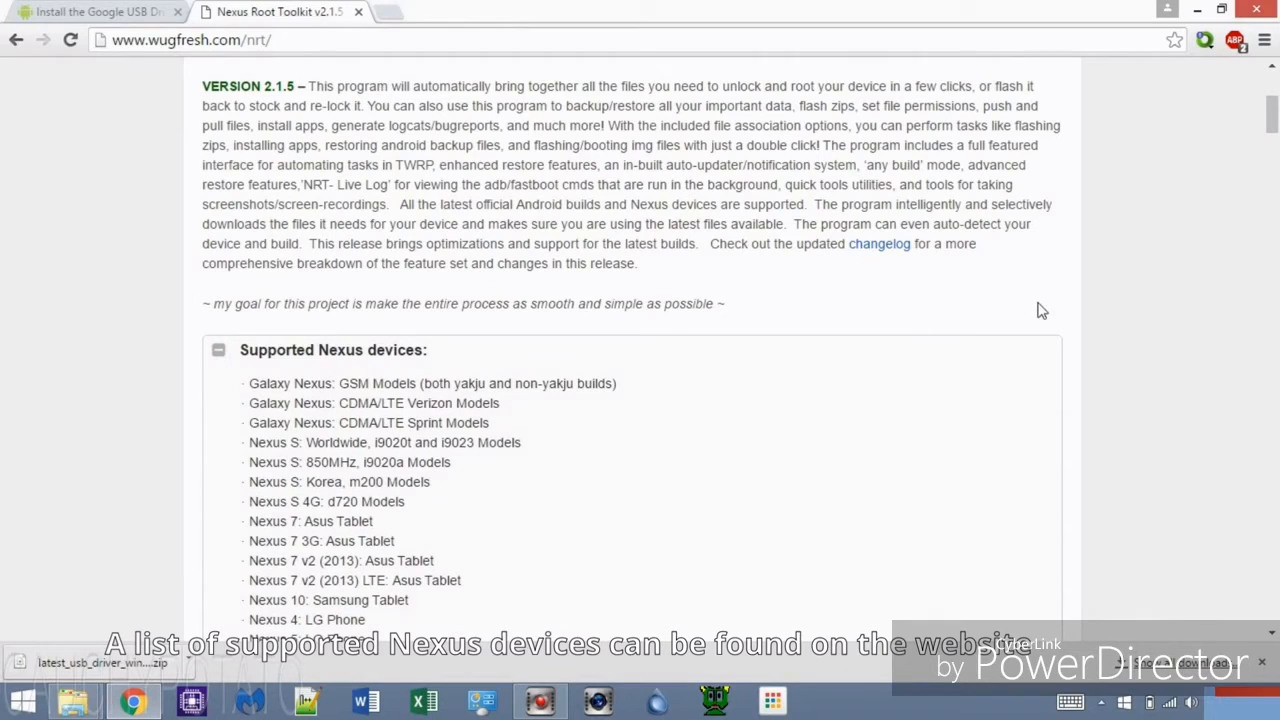
mouse_move(1248, 126)
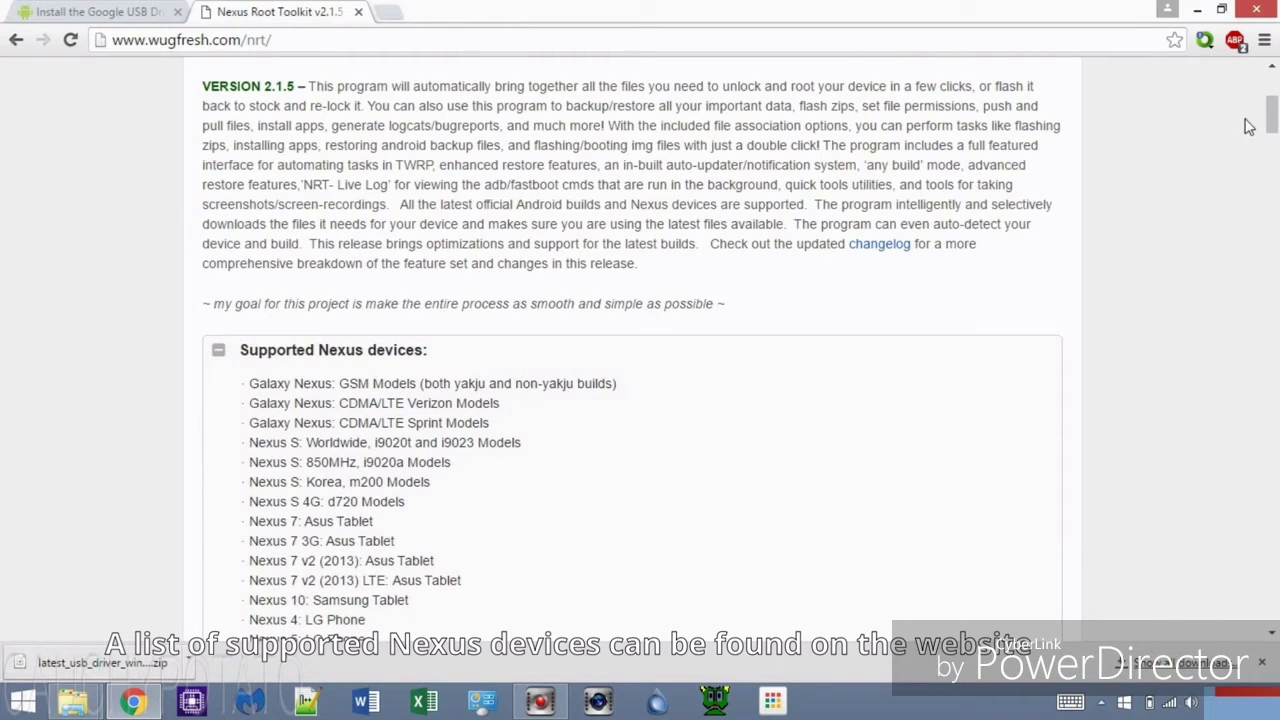
scroll("down", 3)
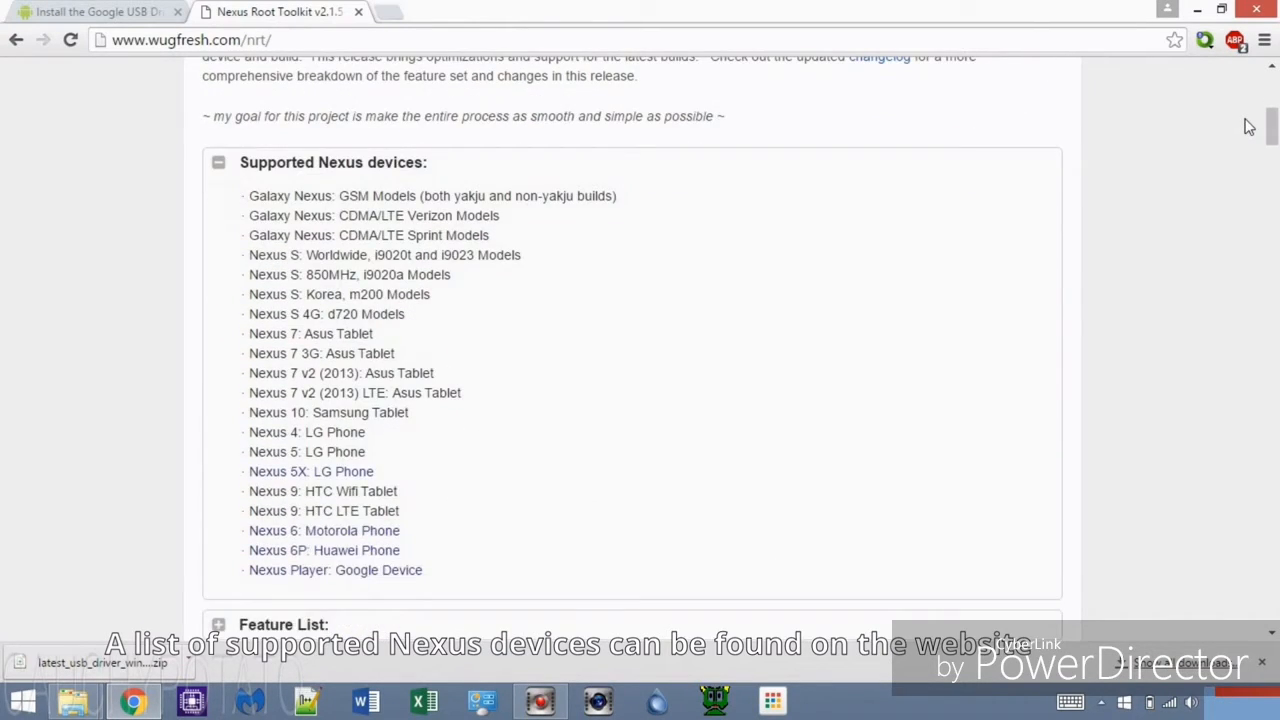
scroll("down", 3)
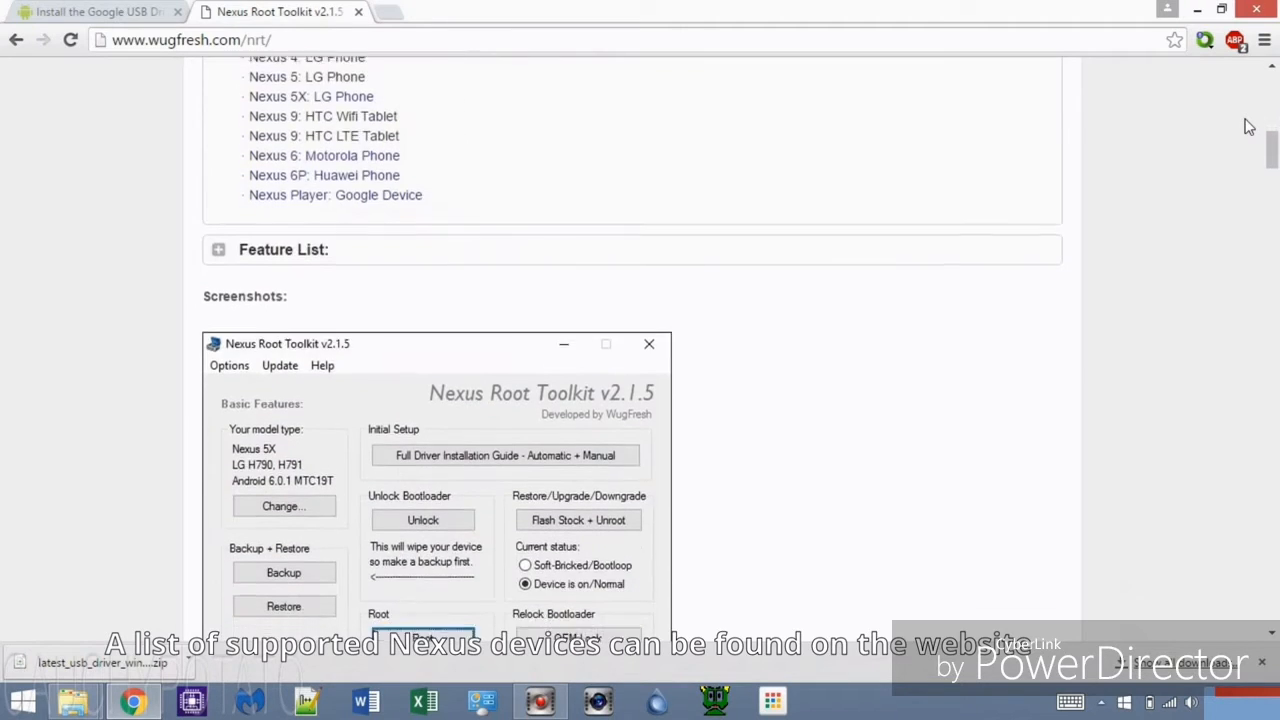
scroll("down", 3)
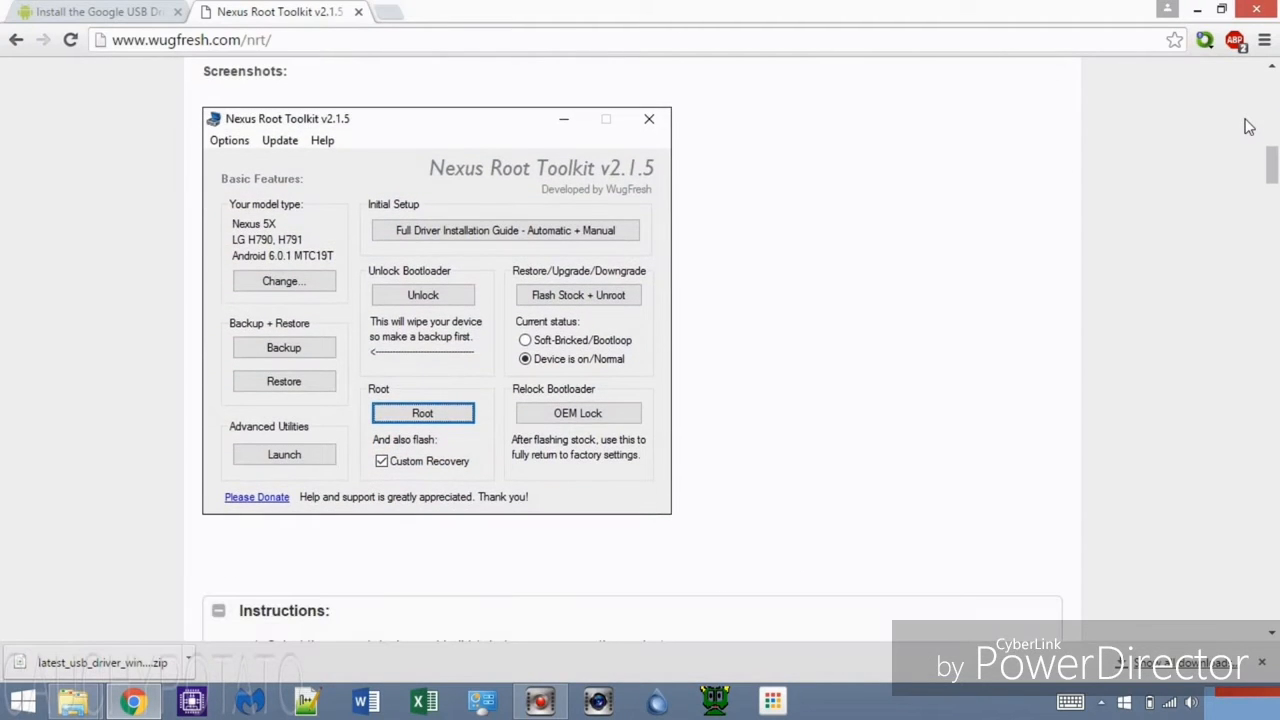
scroll("down", 3)
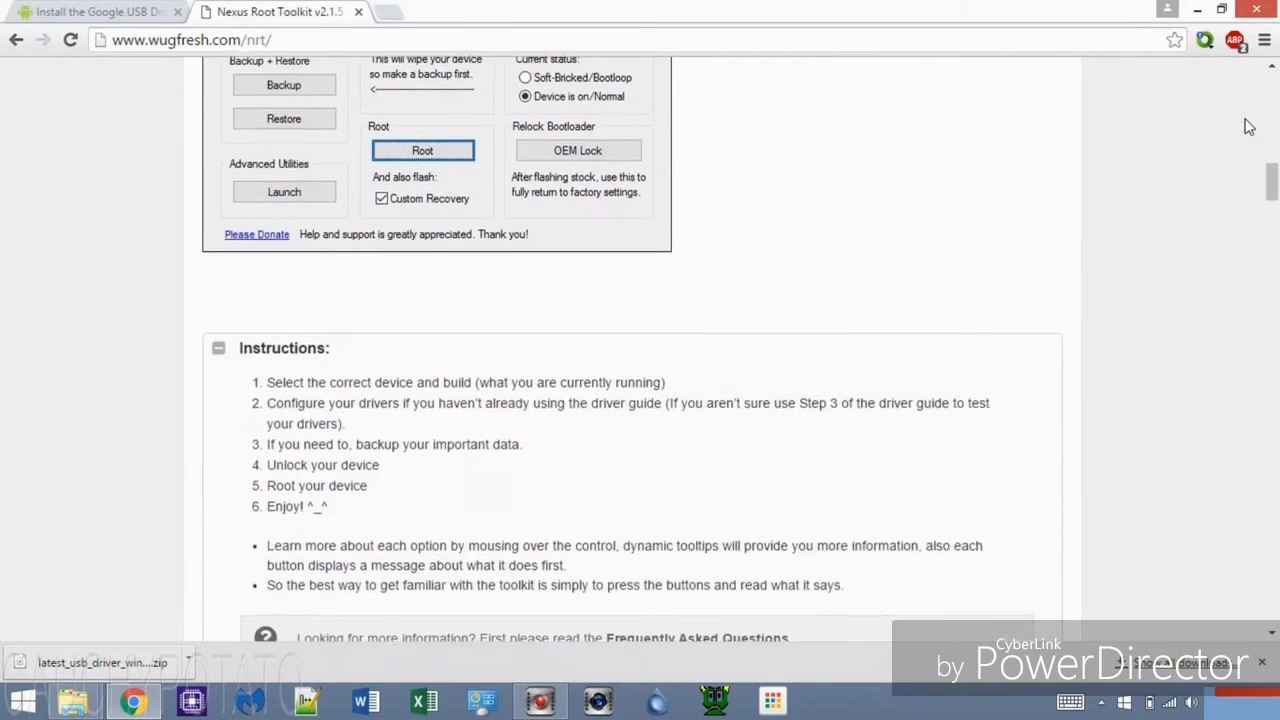
scroll("down", 3)
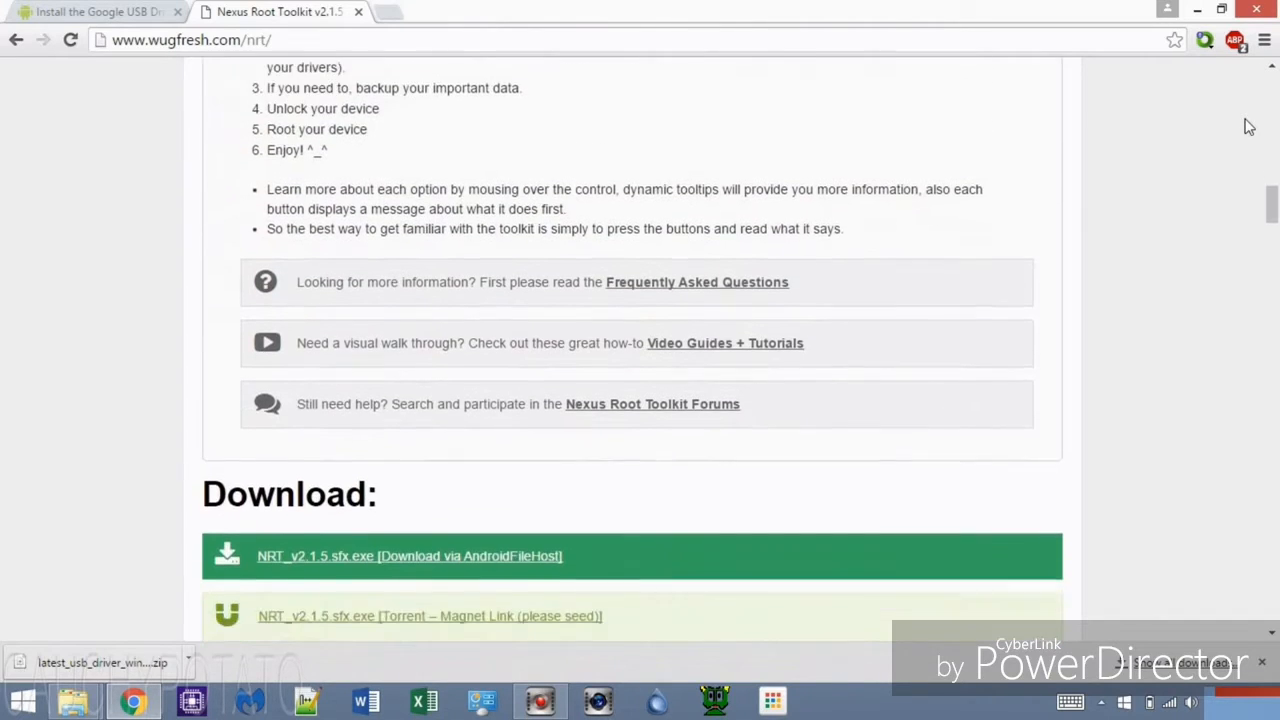
scroll("down", 3)
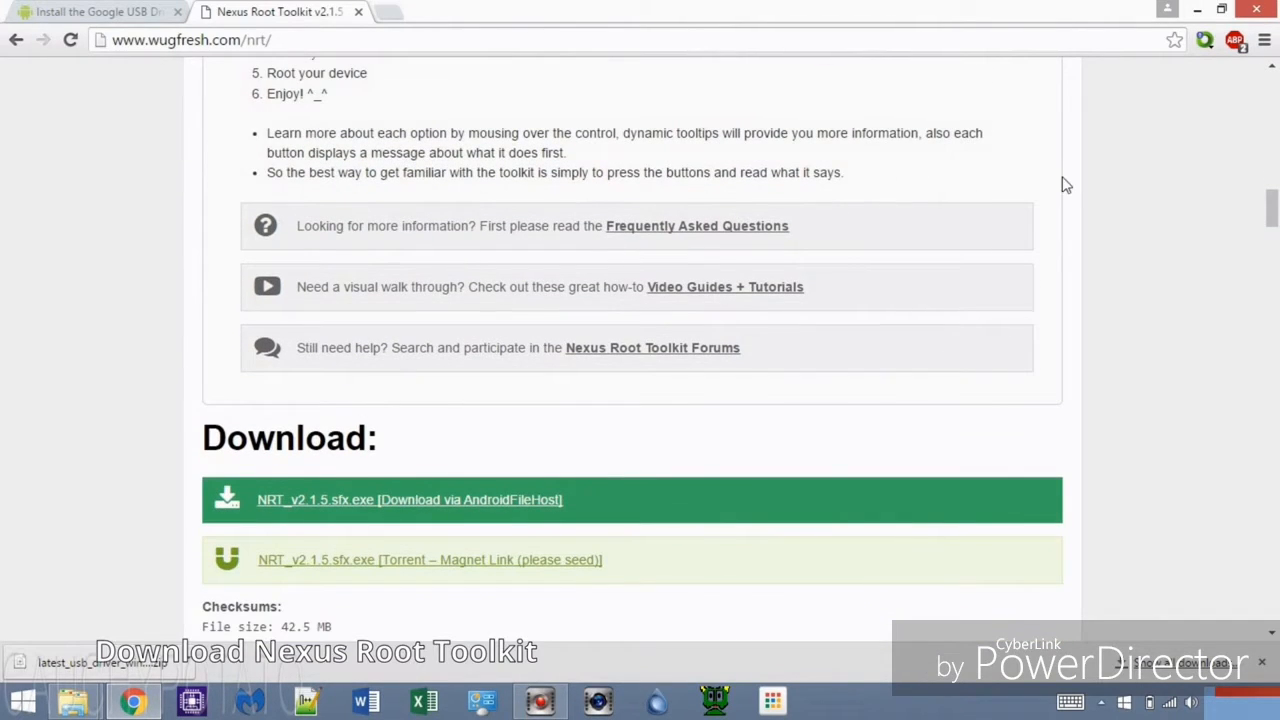
mouse_move(609, 455)
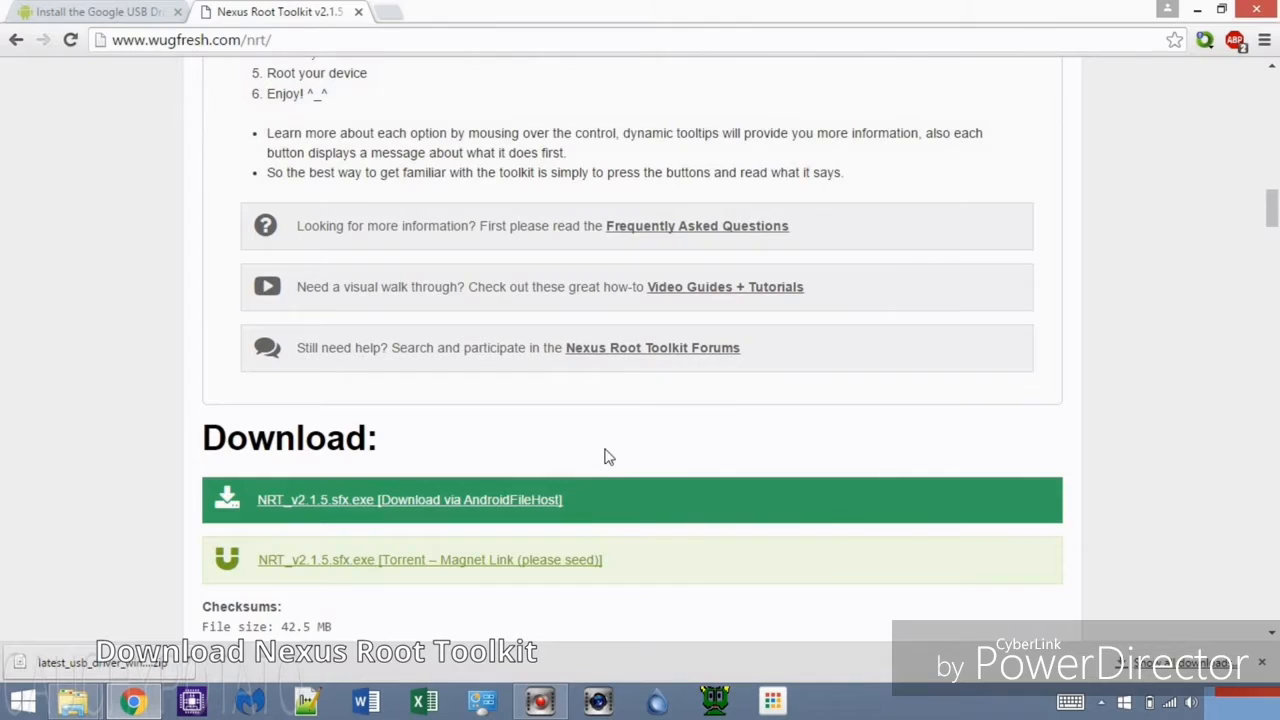
- Download NRT_v2.1.5.sfx from AndroidFileHost's primary mirror into 'Nexus 6 root tool' and show it
left_click(409, 499)
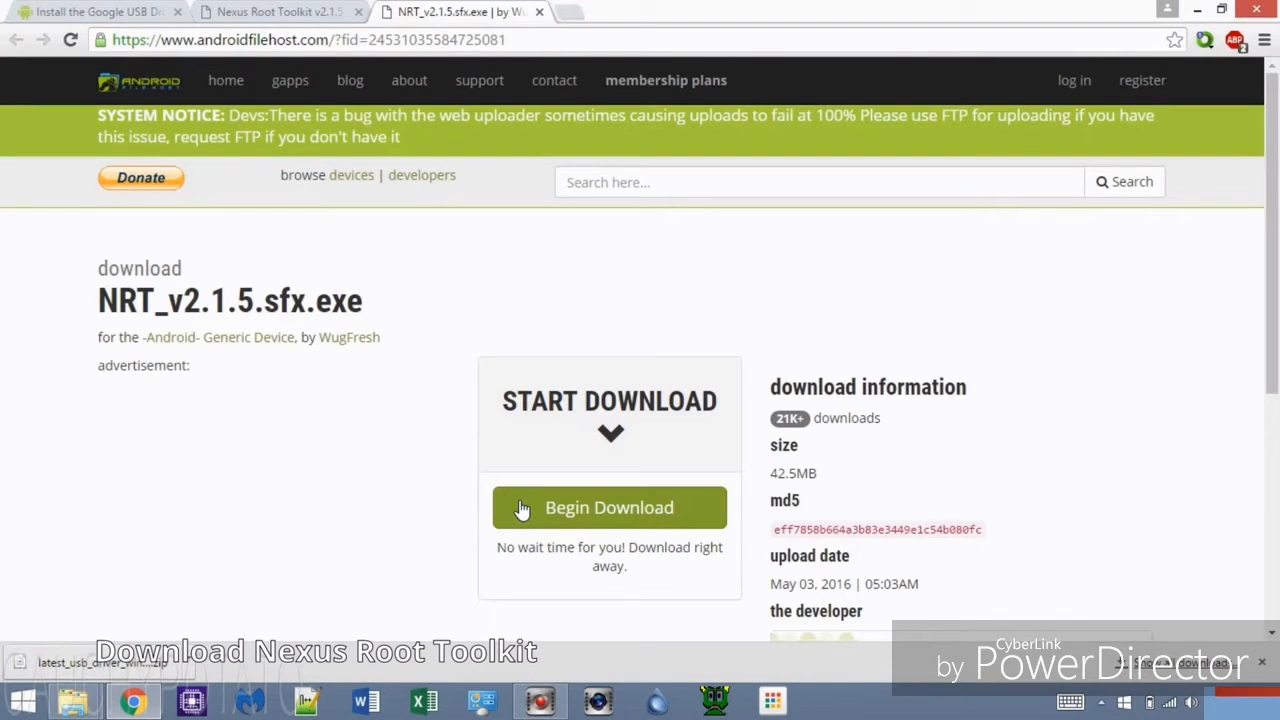
left_click(609, 507)
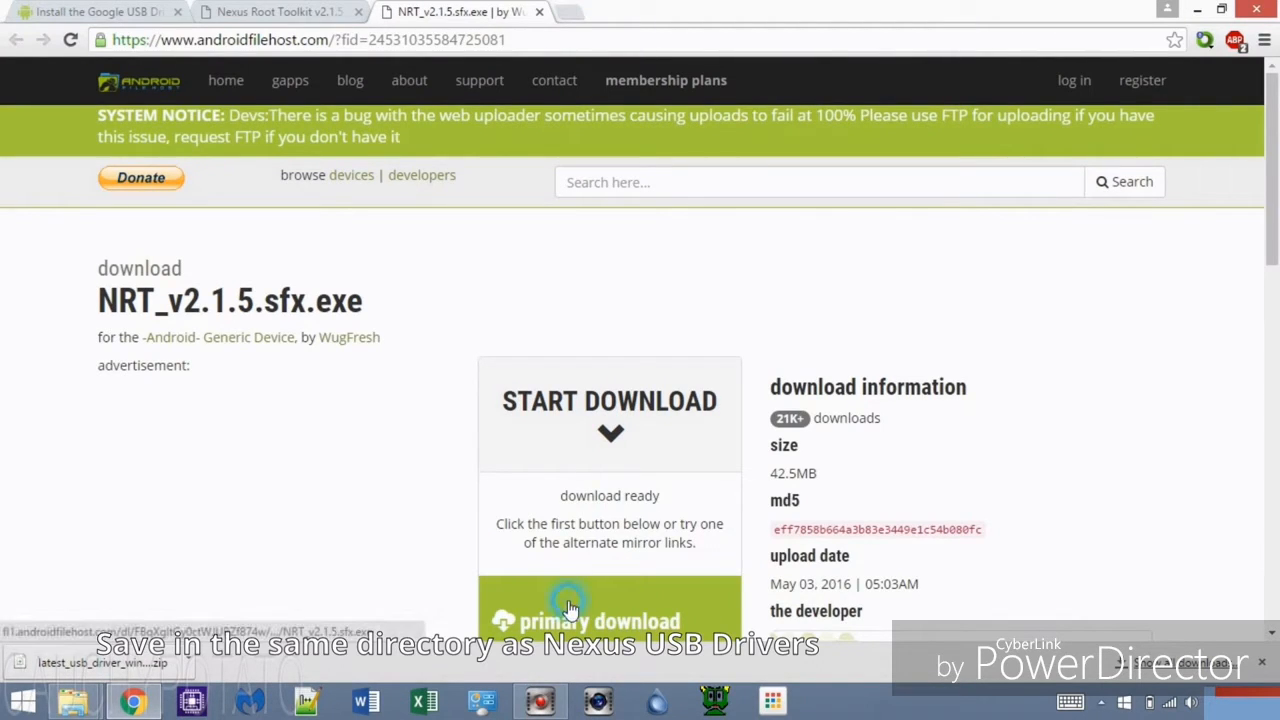
left_click(605, 621)
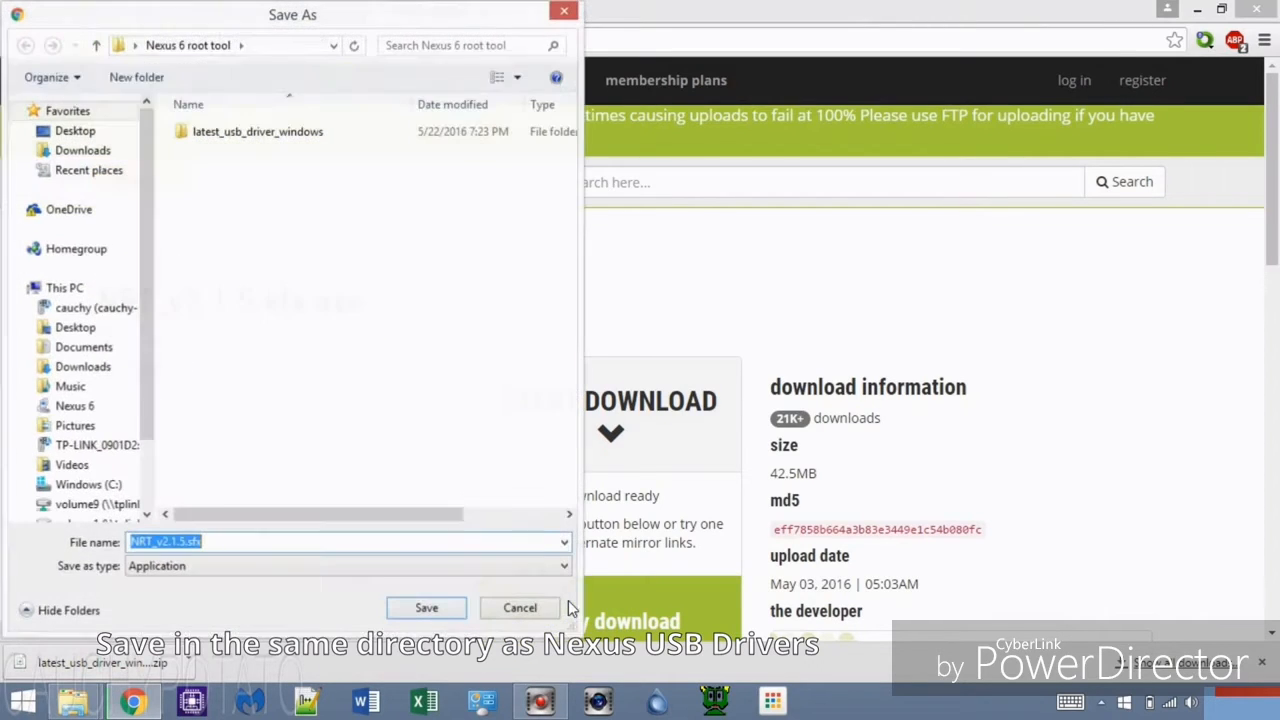
left_click(426, 608)
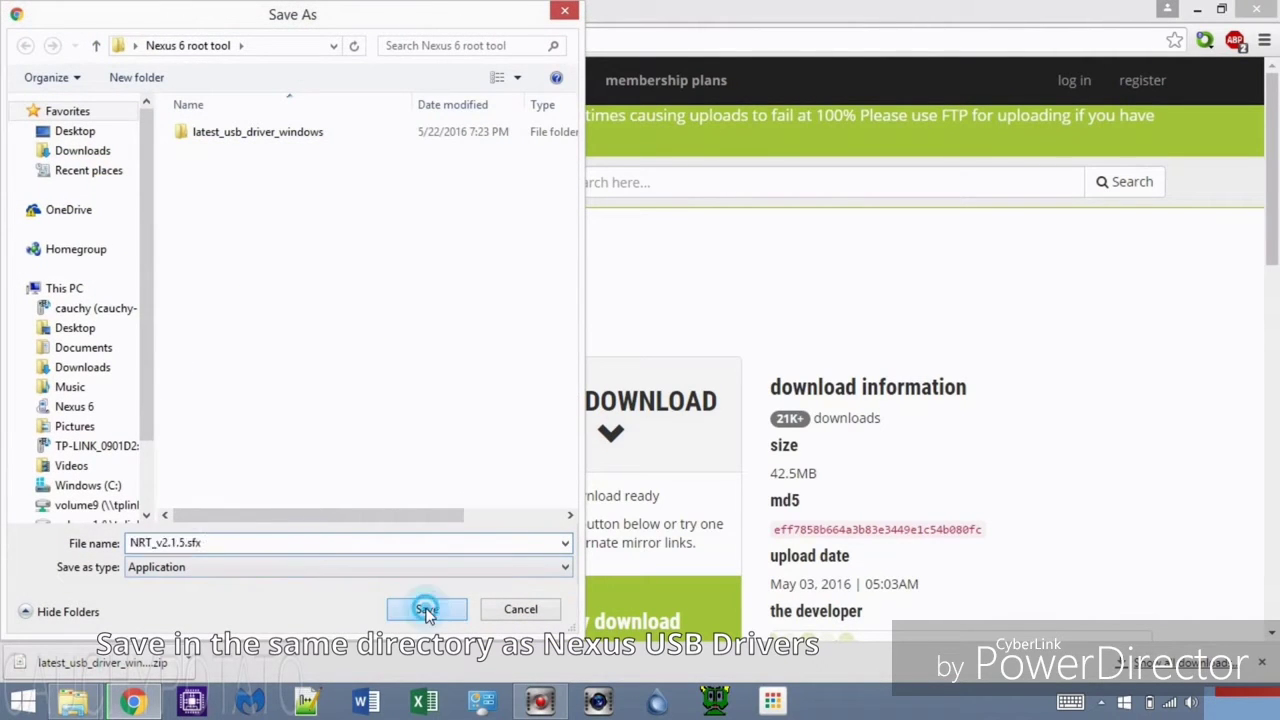
left_click(426, 609)
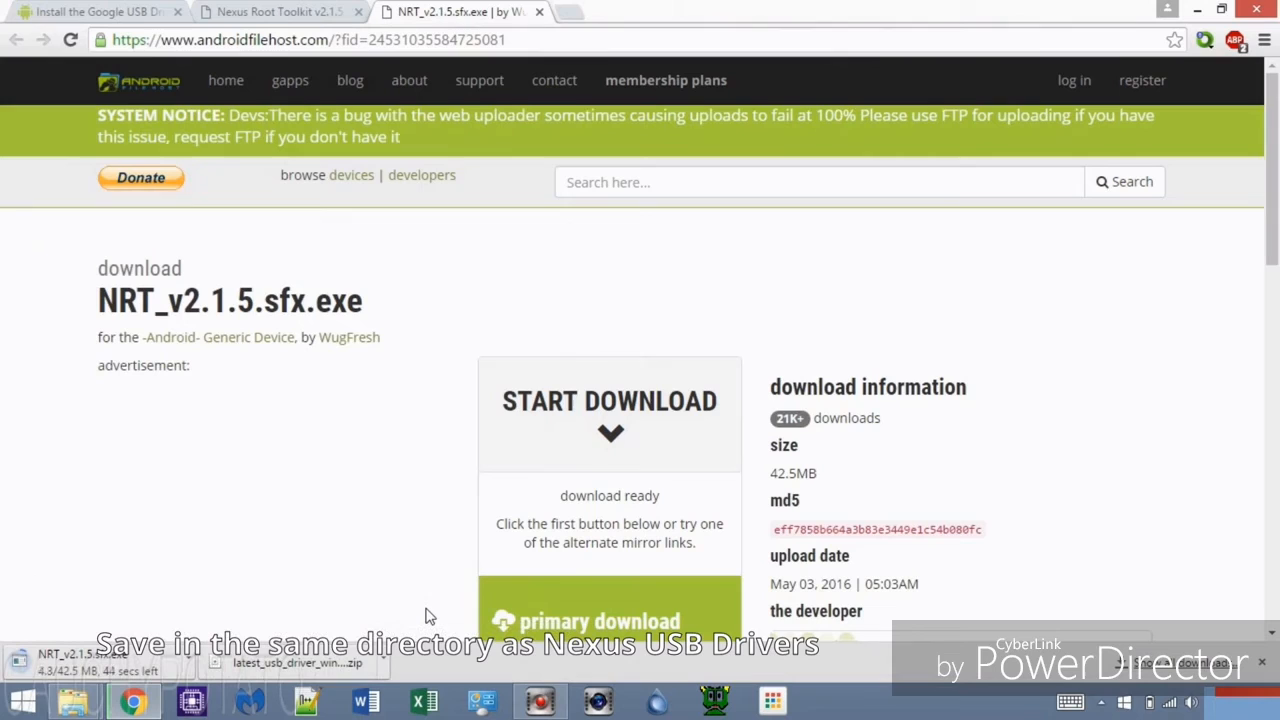
left_click(609, 401)
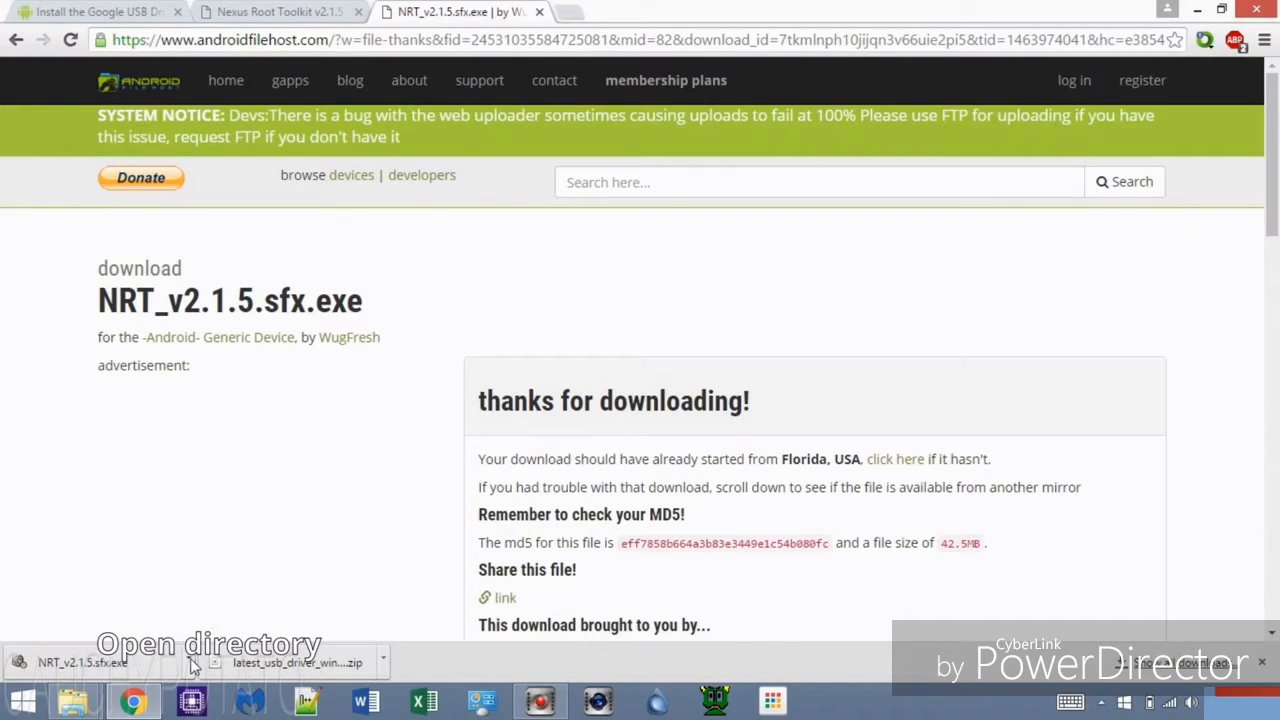
left_click(195, 663)
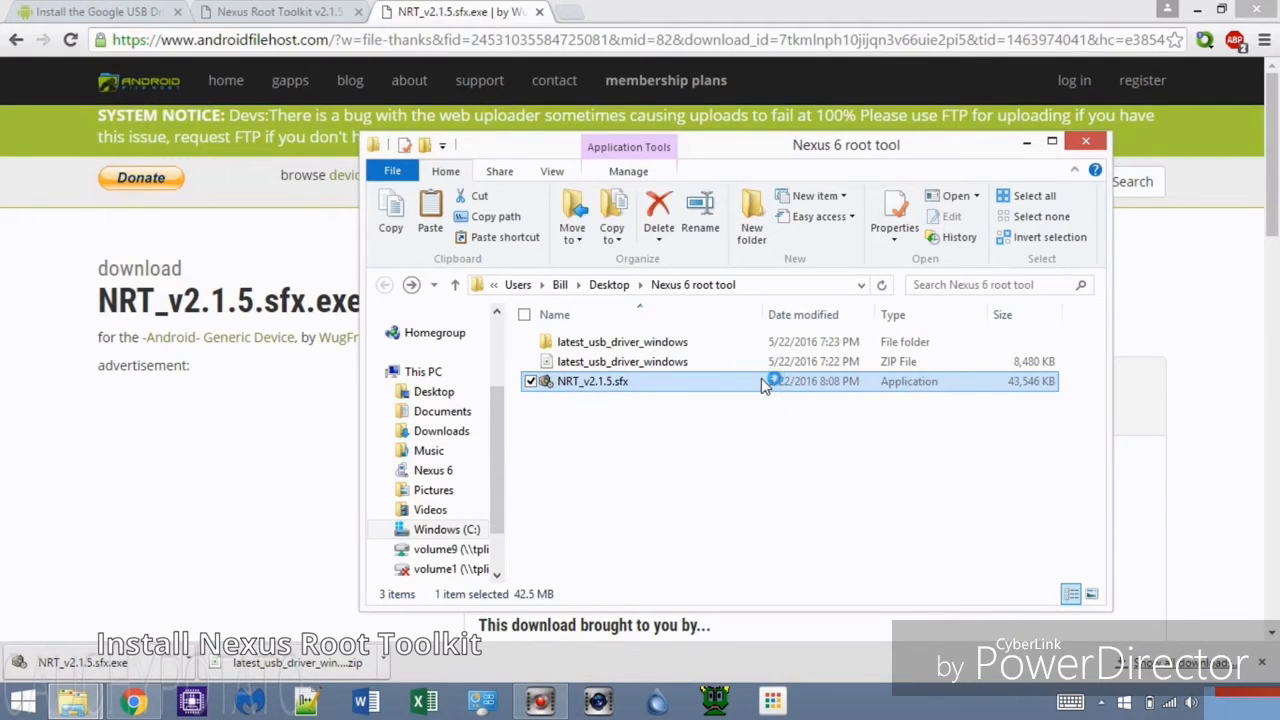
- Install NRT_v2.1.5.sfx to the default destination and launch Nexus Root Toolkit
double_click(622, 380)
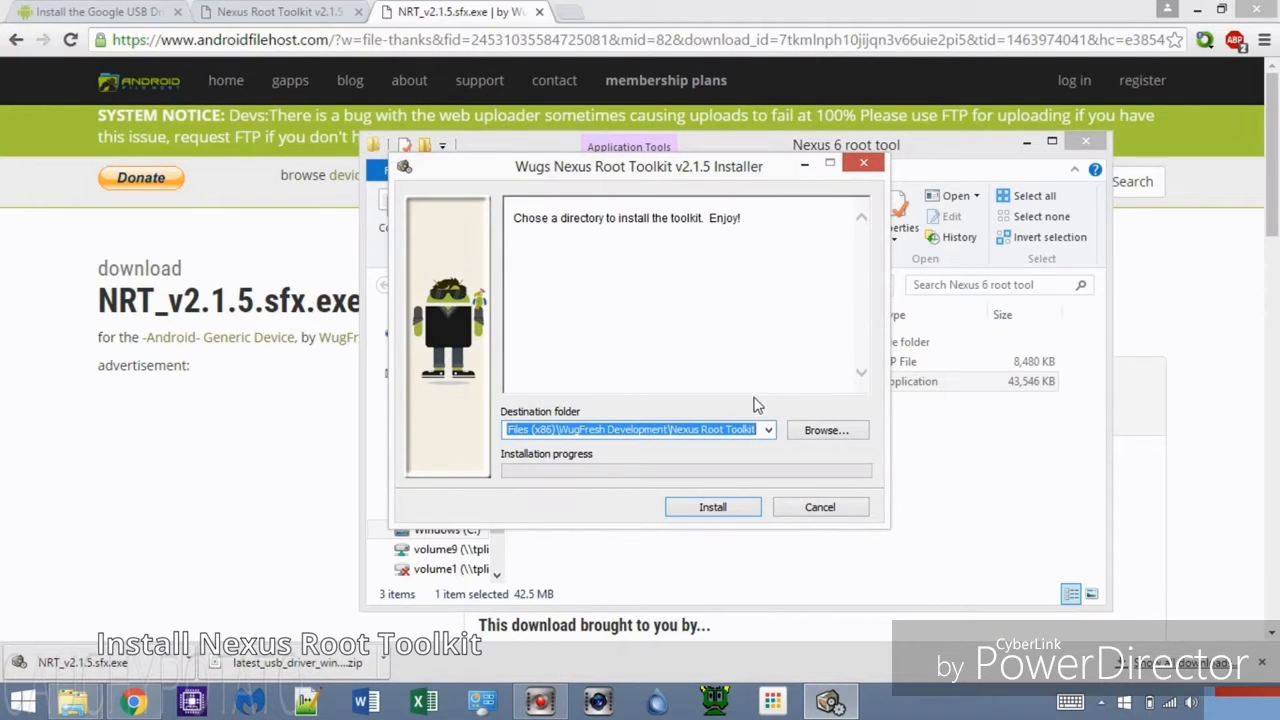
left_click(713, 507)
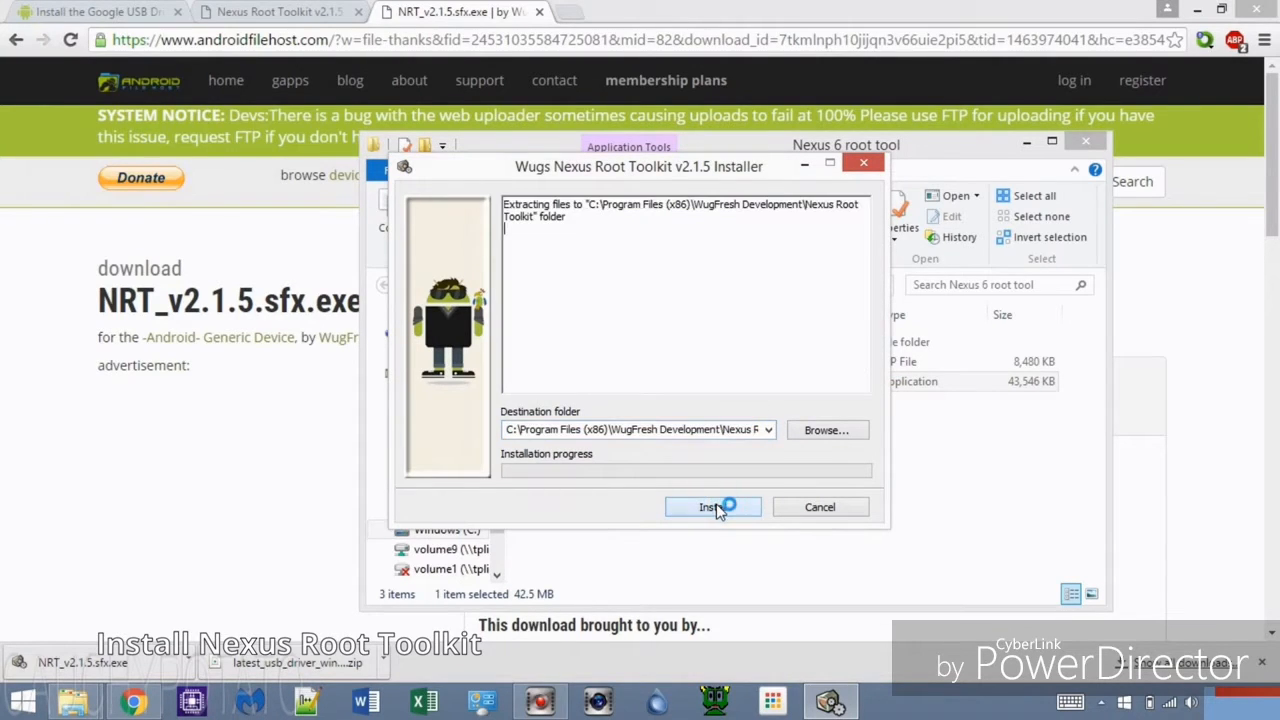
left_click(712, 507)
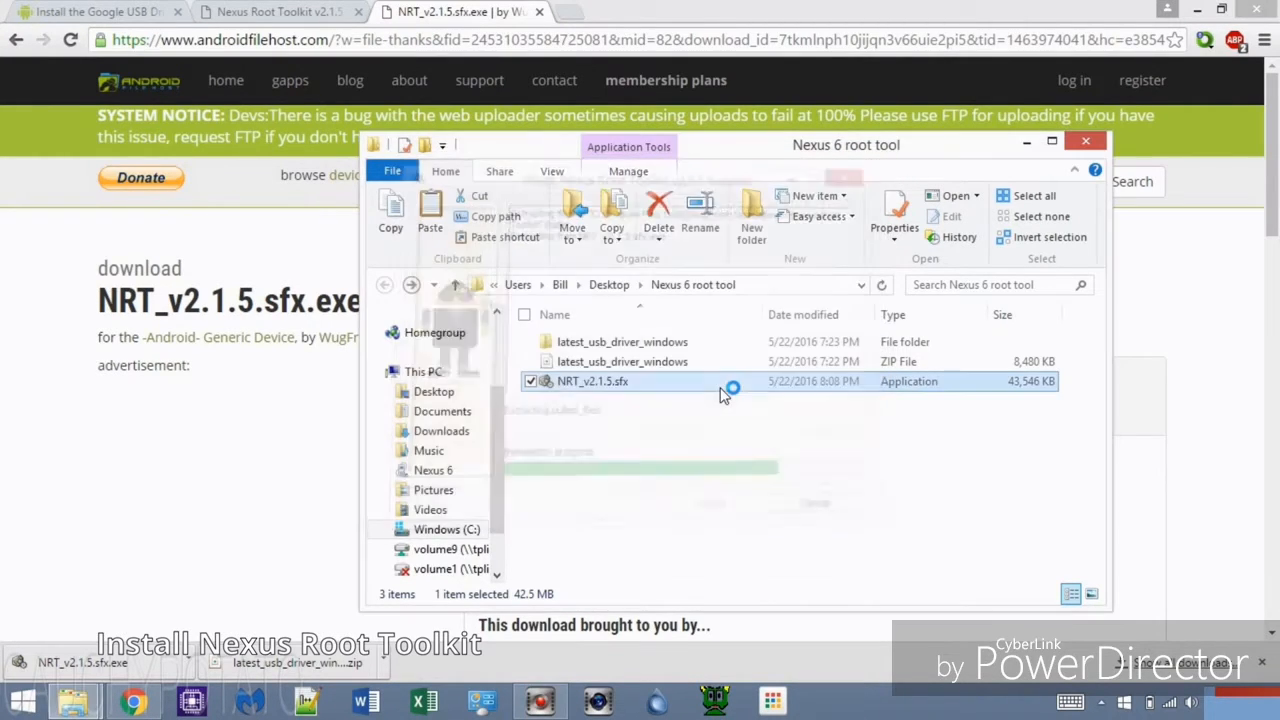
double_click(593, 381)
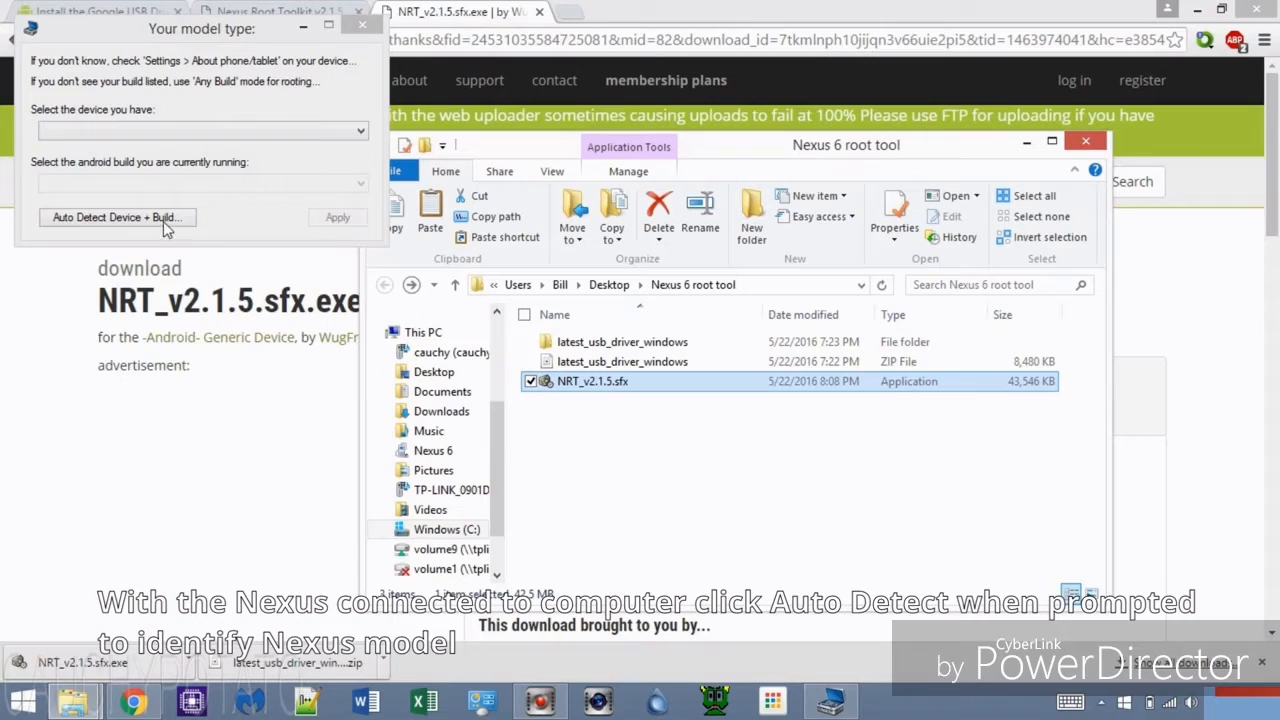
- Auto-detect the Nexus 6 on Android 6.0.1 build MMB29K and apply it as the model
left_click(117, 217)
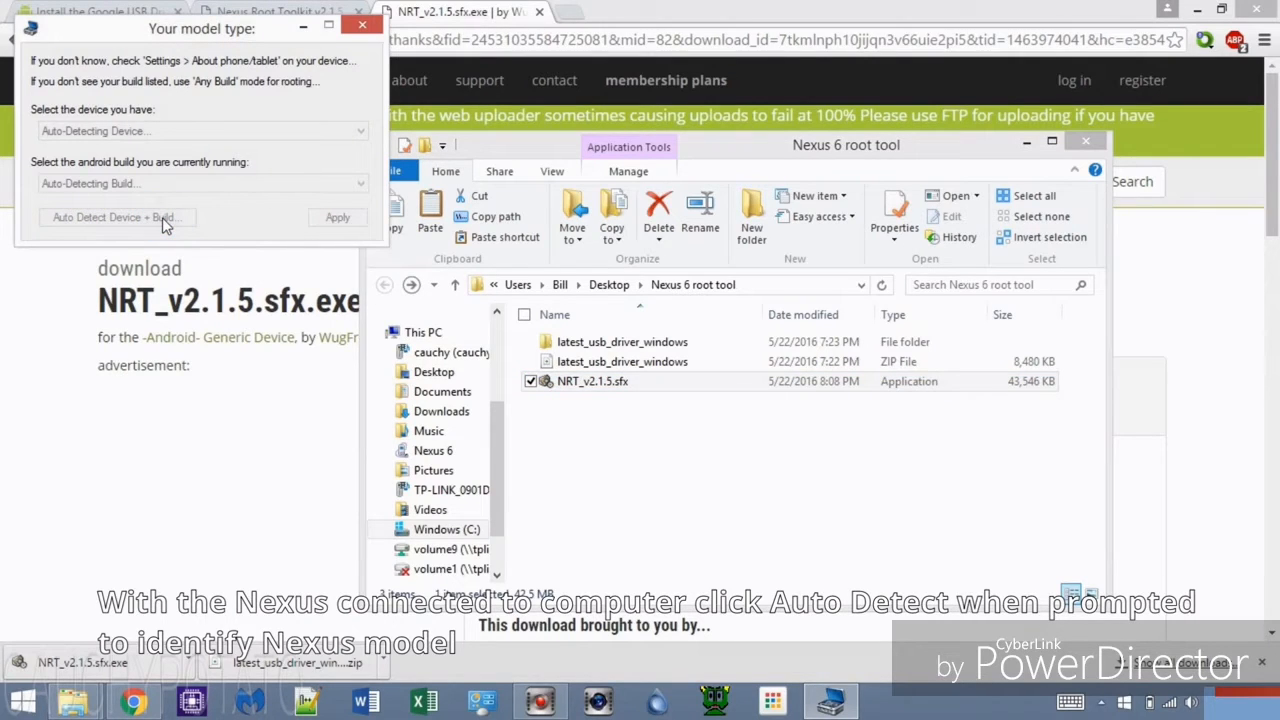
left_click(116, 217)
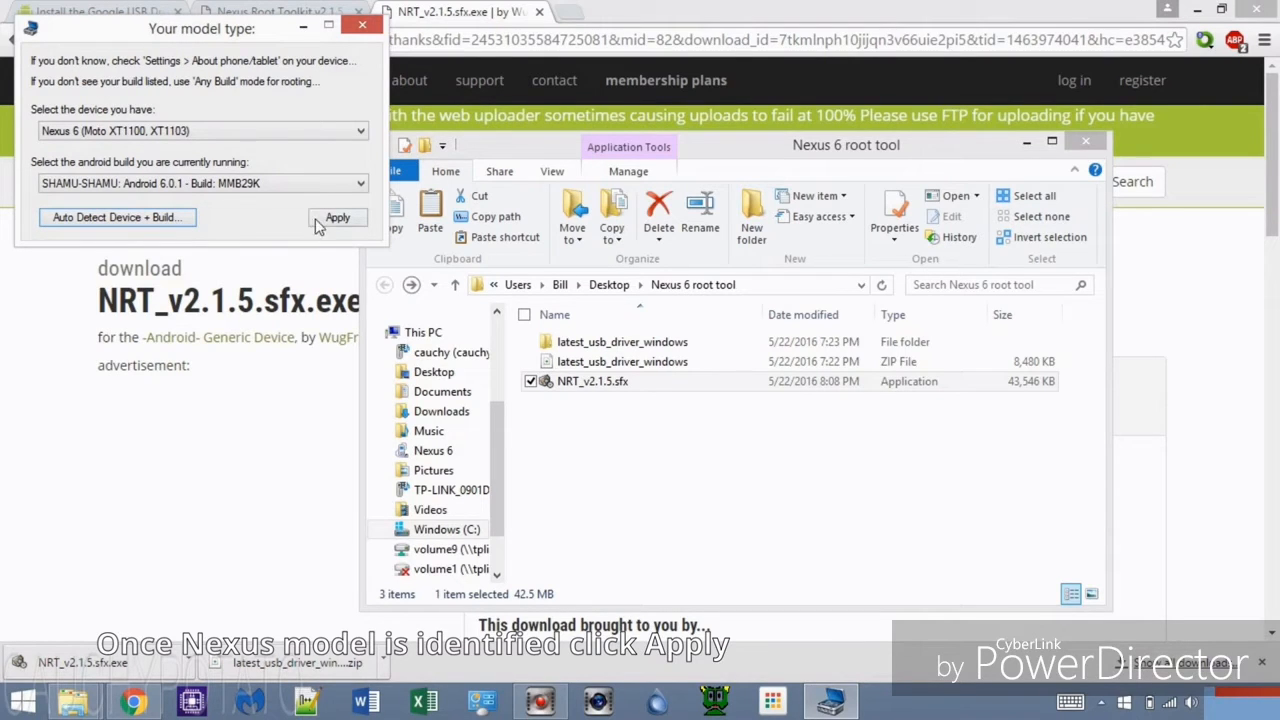
left_click(337, 217)
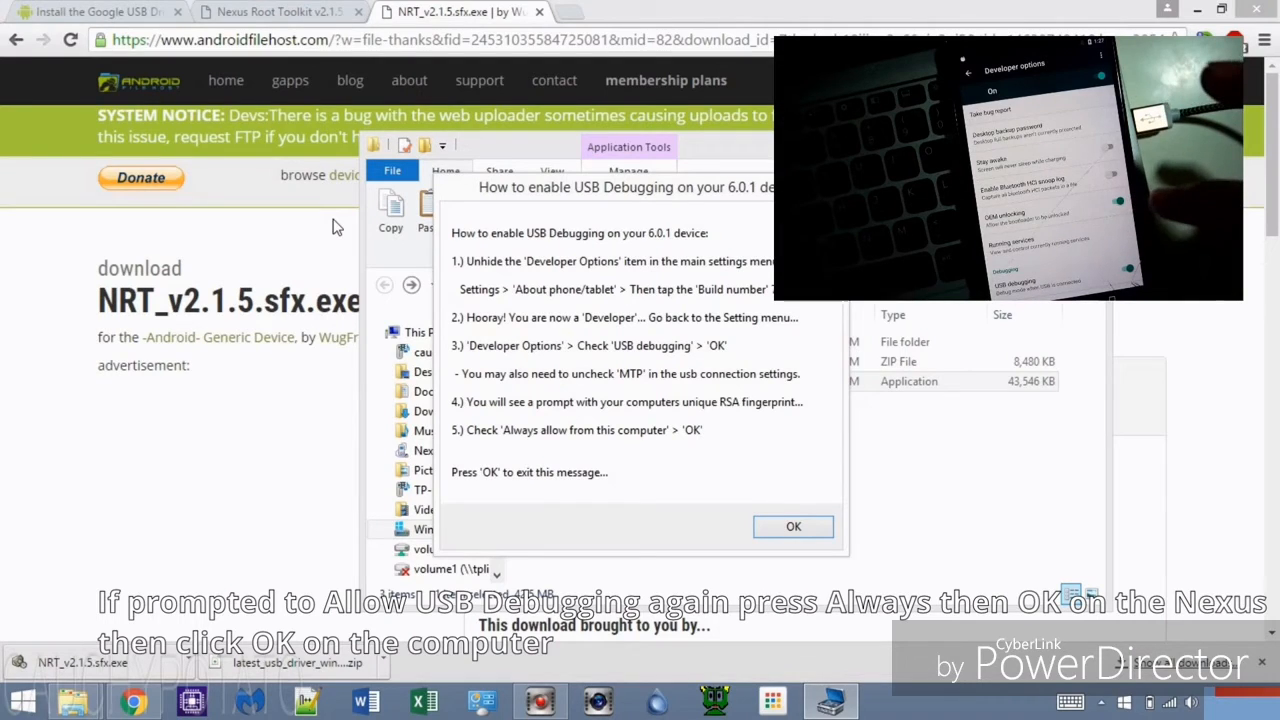
- Dismiss the USB debugging guidance and download all file dependencies, including TWRP Recovery
left_click(793, 526)
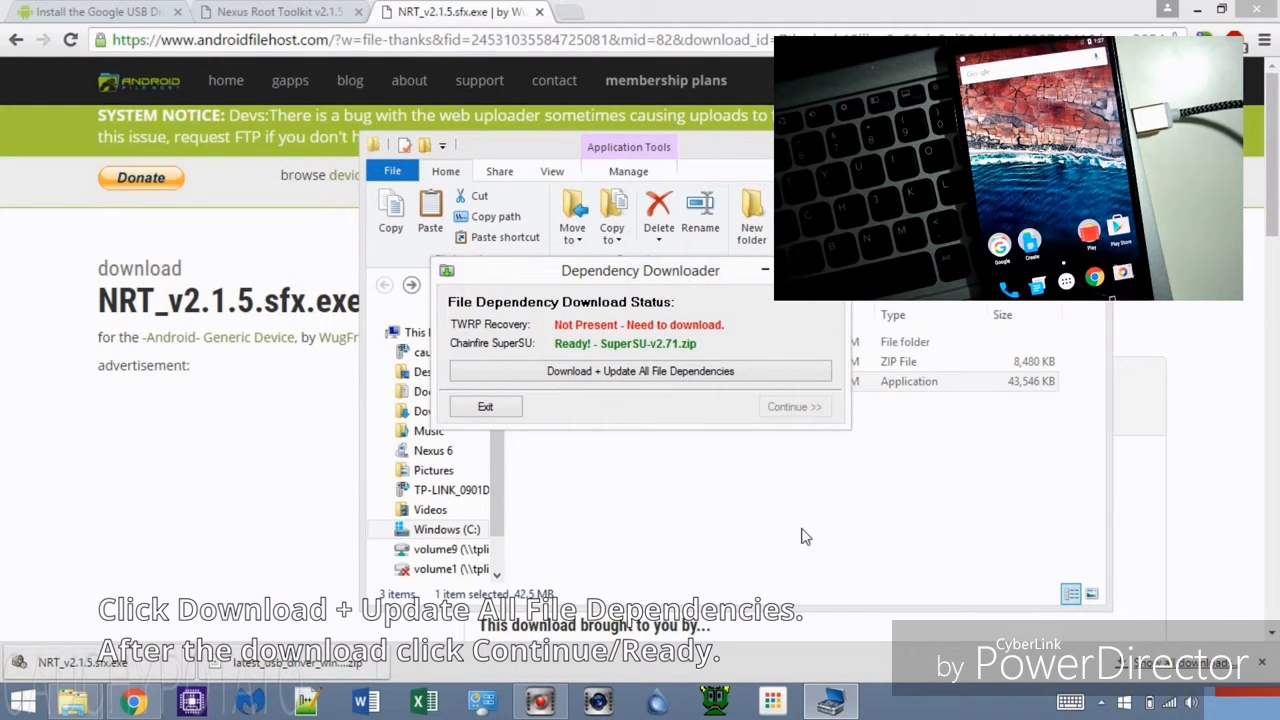
mouse_move(620, 398)
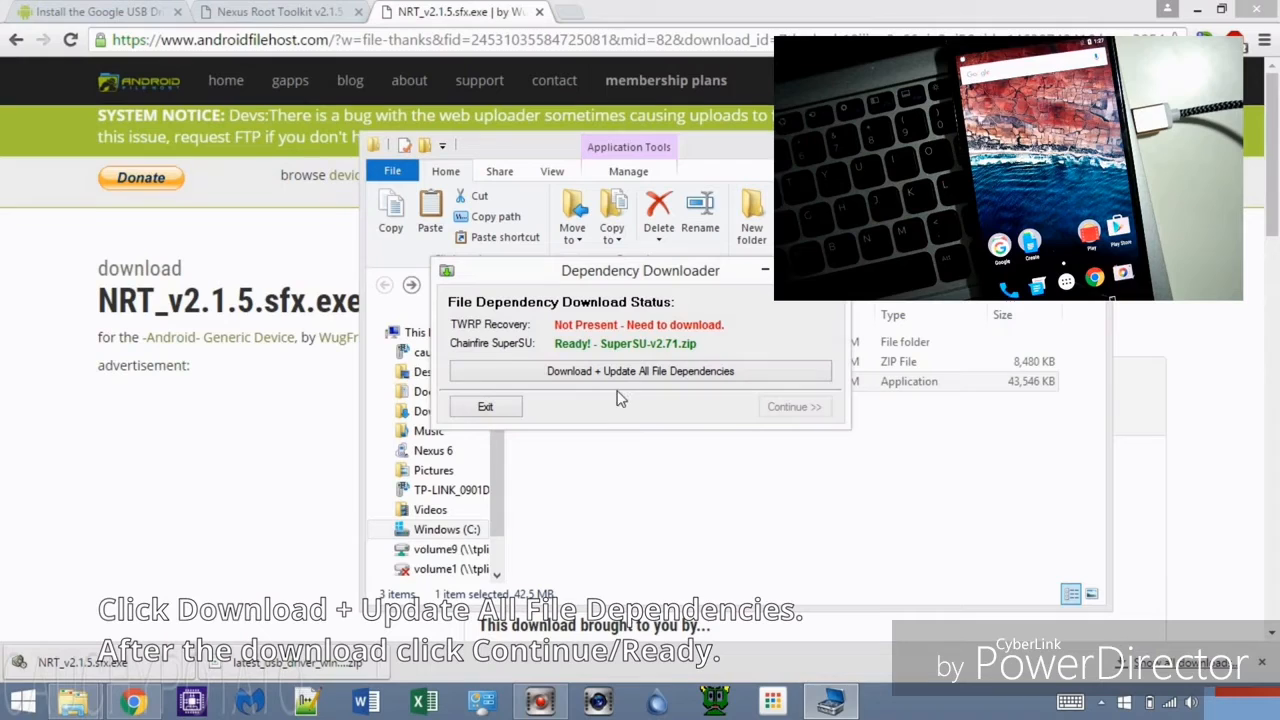
left_click(638, 371)
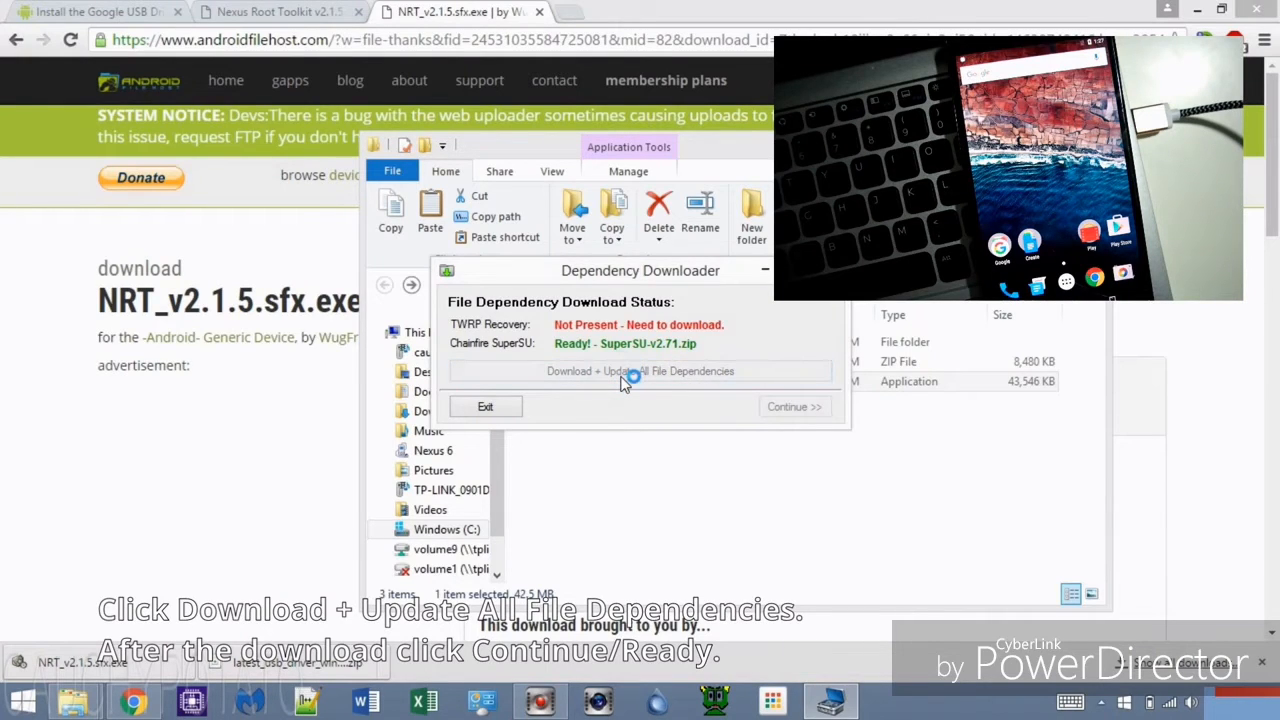
left_click(638, 371)
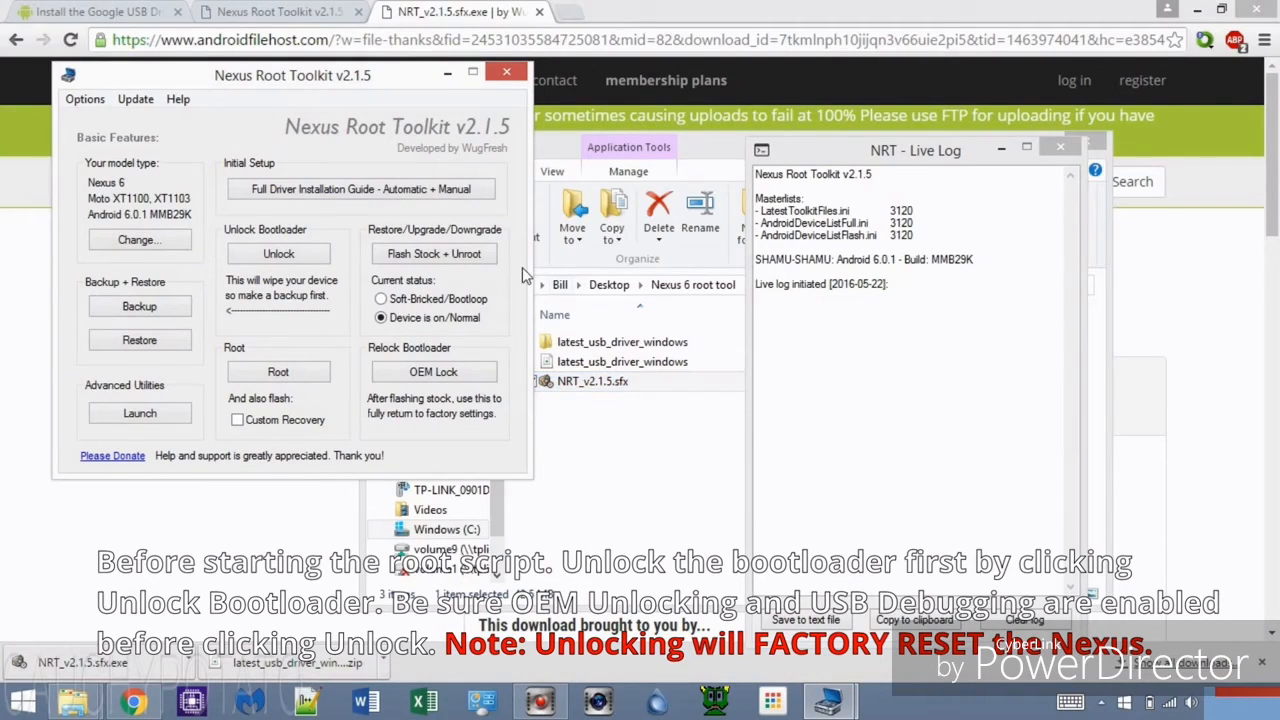
mouse_move(278, 253)
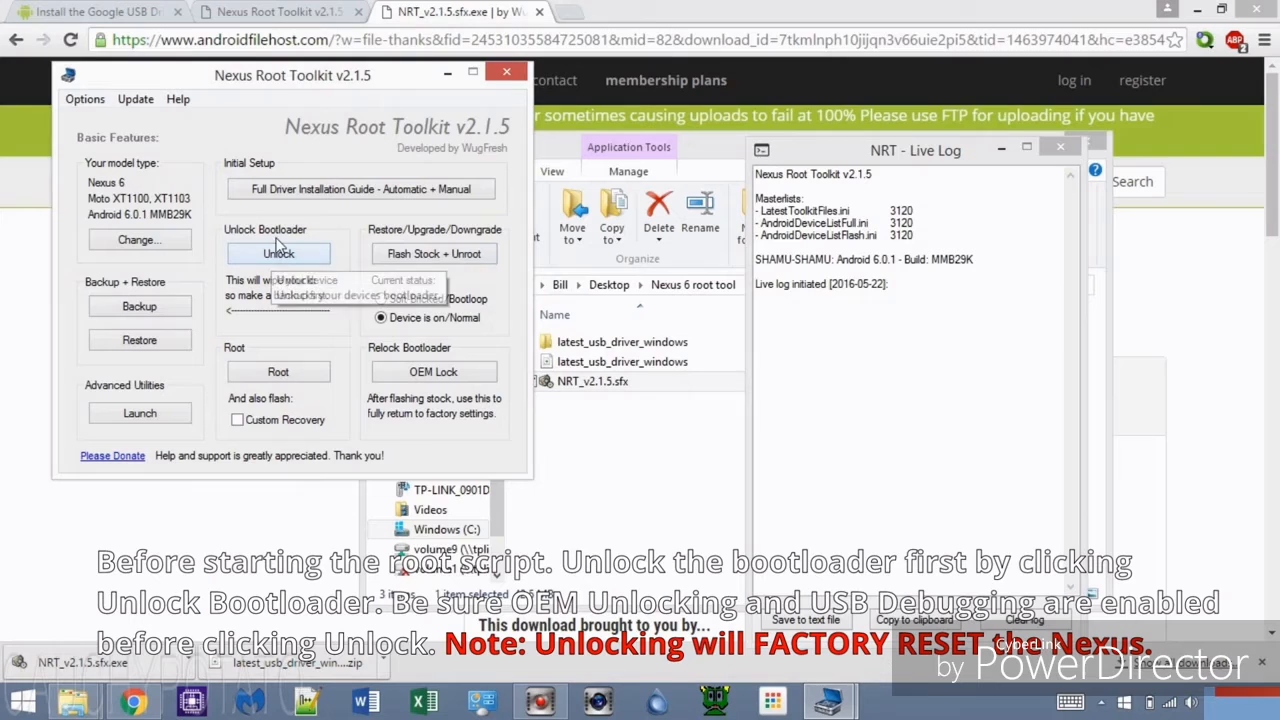
mouse_move(278, 253)
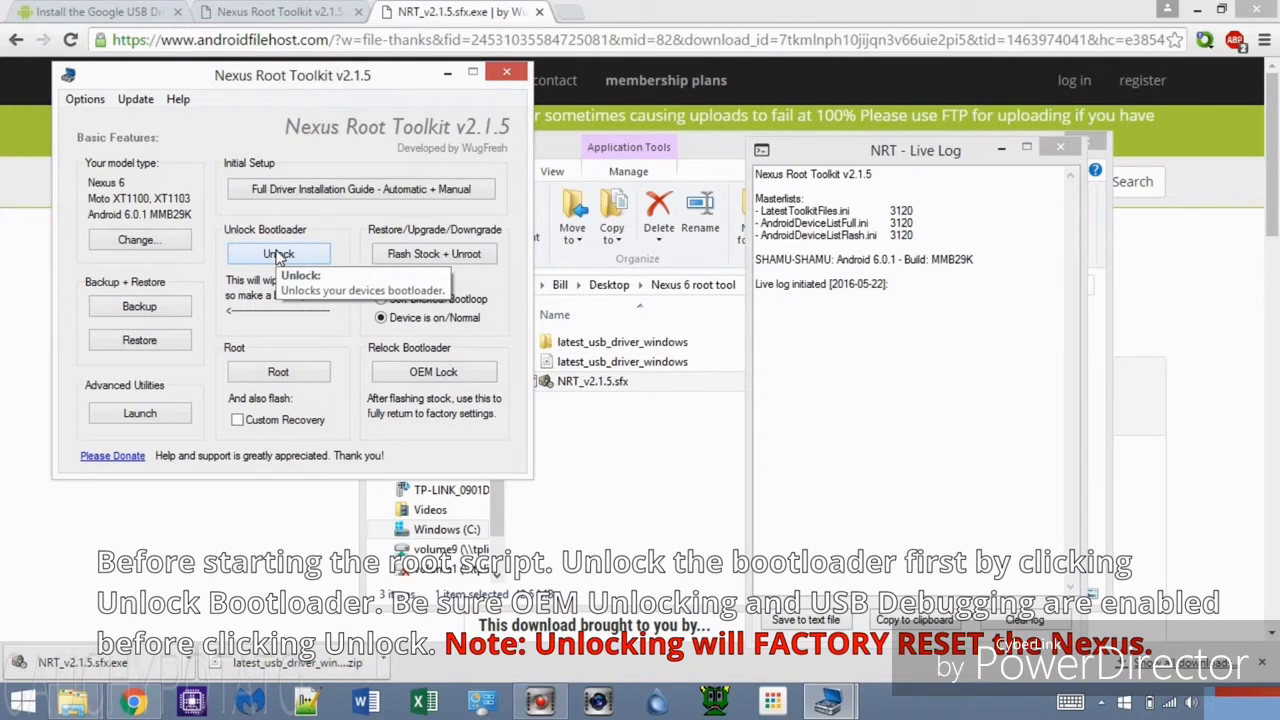
- Run Unlock Bootloader, accepting the factory reset warning and bootloader mode instructions
left_click(278, 253)
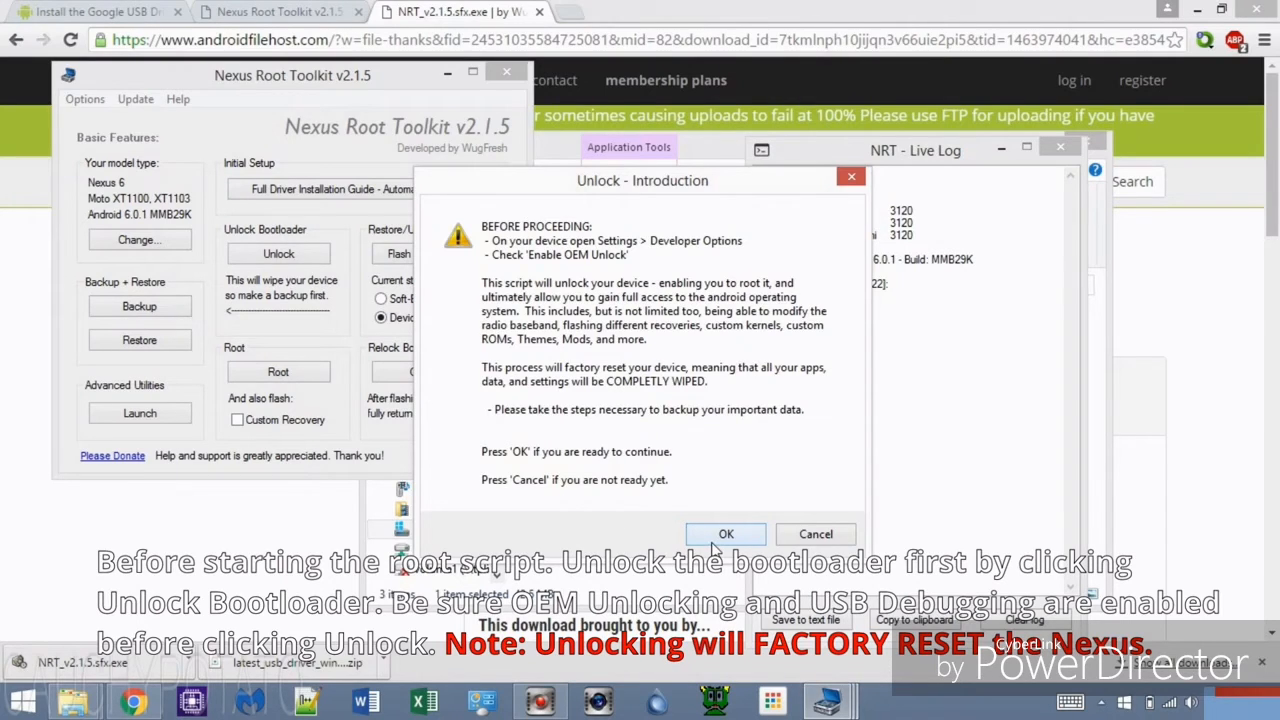
left_click(726, 534)
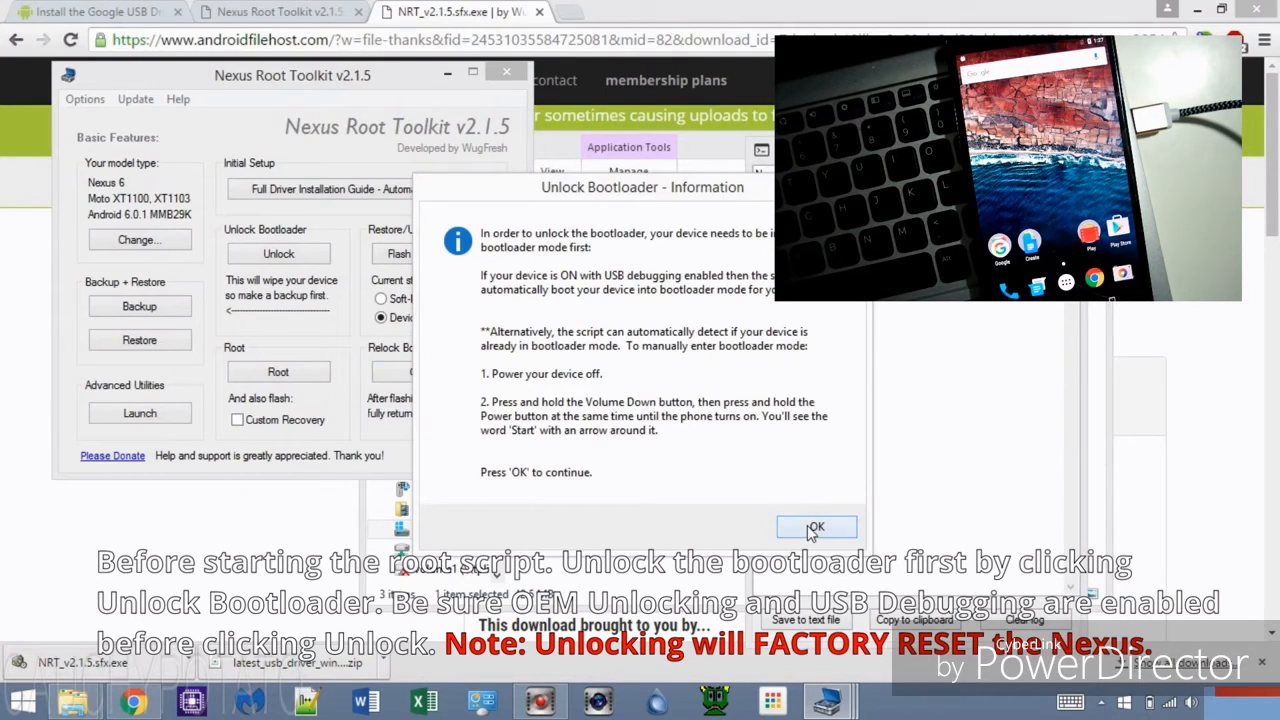
left_click(817, 527)
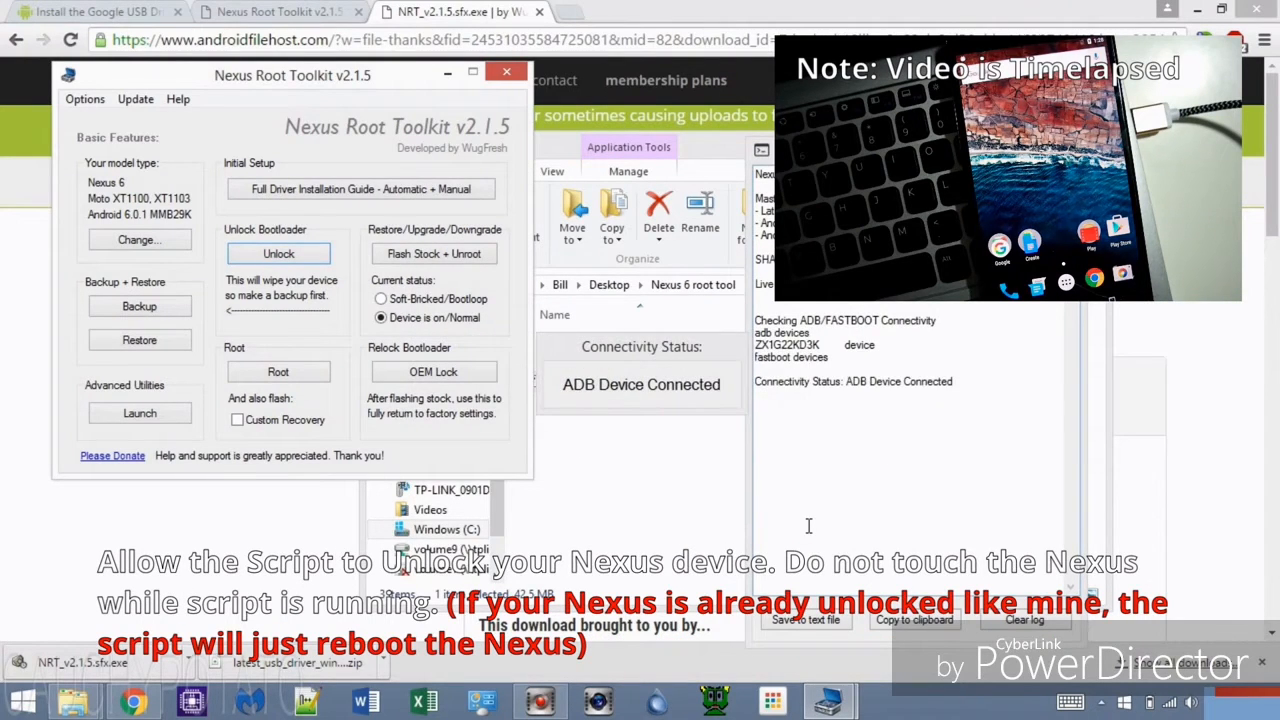
left_click(278, 253)
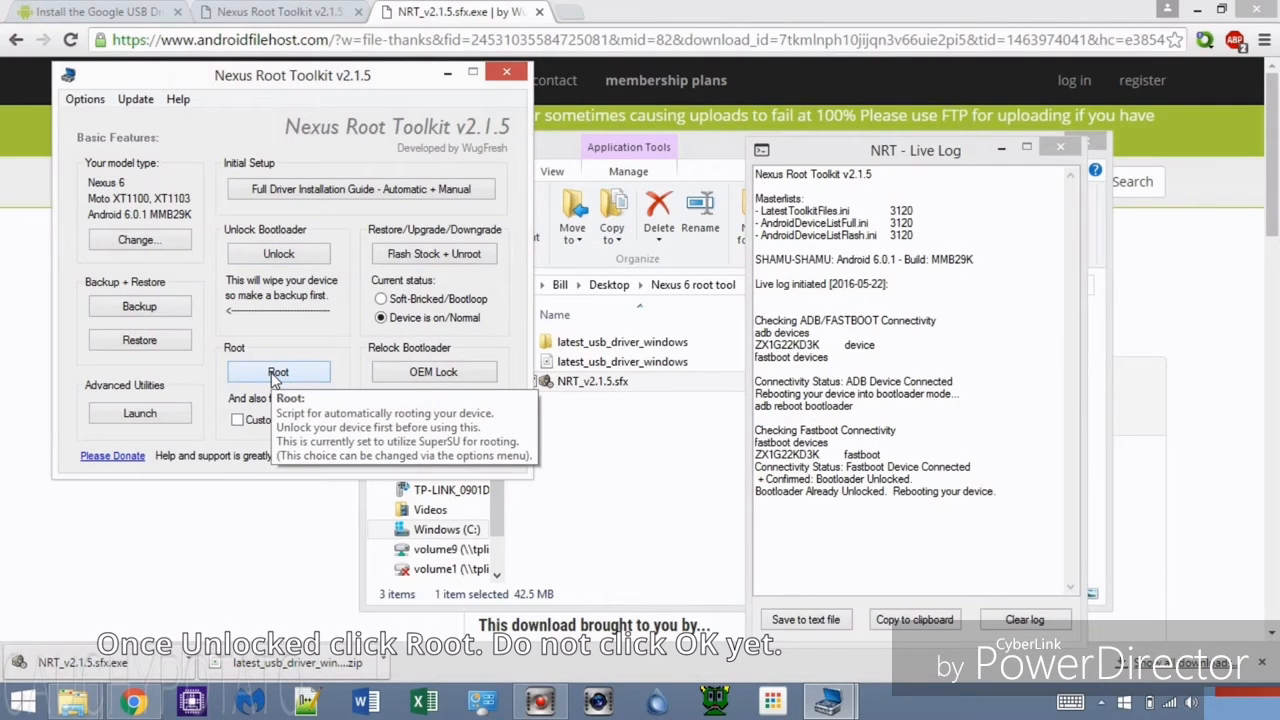
- Launch the Root script for the Moto XT1100/XT1103 Nexus 6 and confirm it
left_click(278, 371)
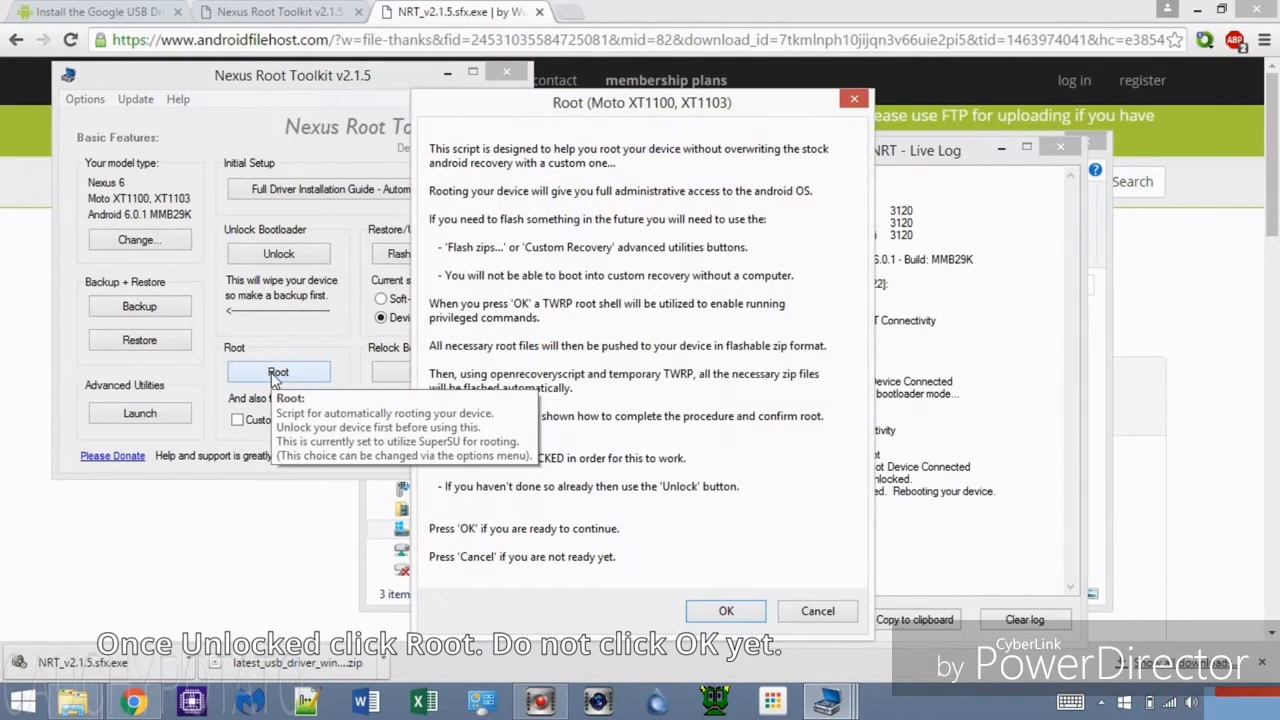
mouse_move(696, 265)
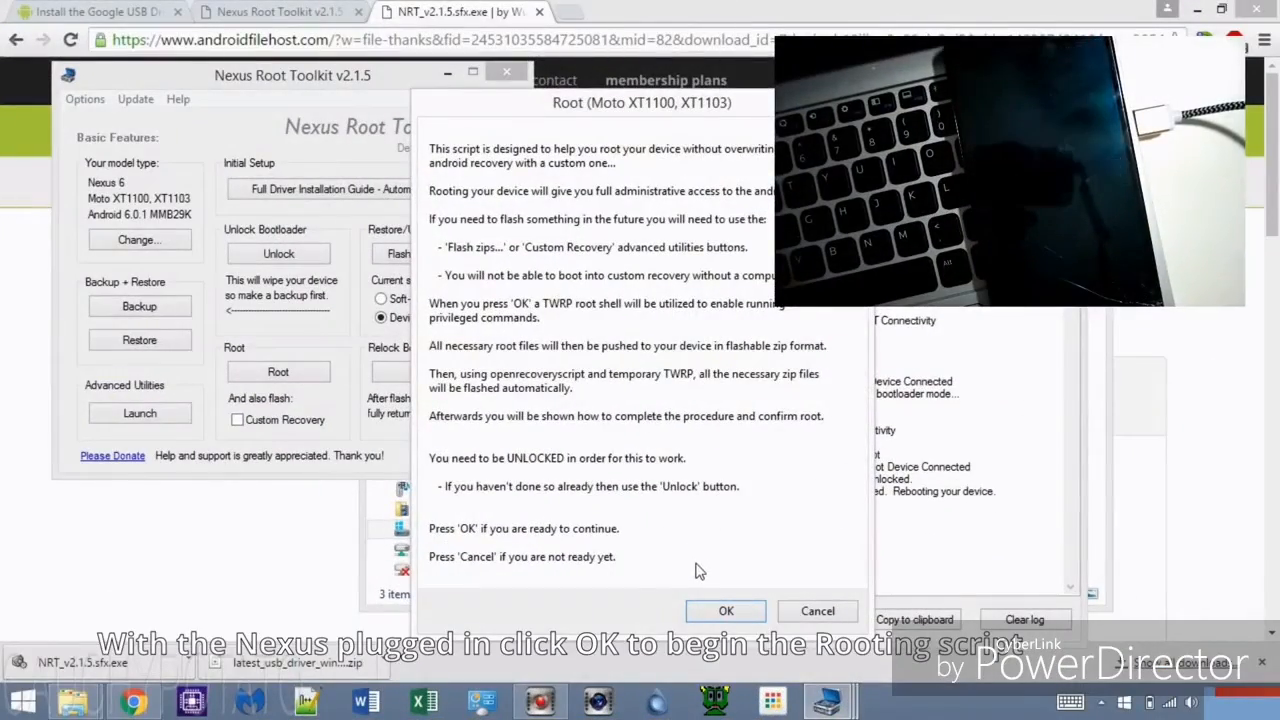
left_click(726, 611)
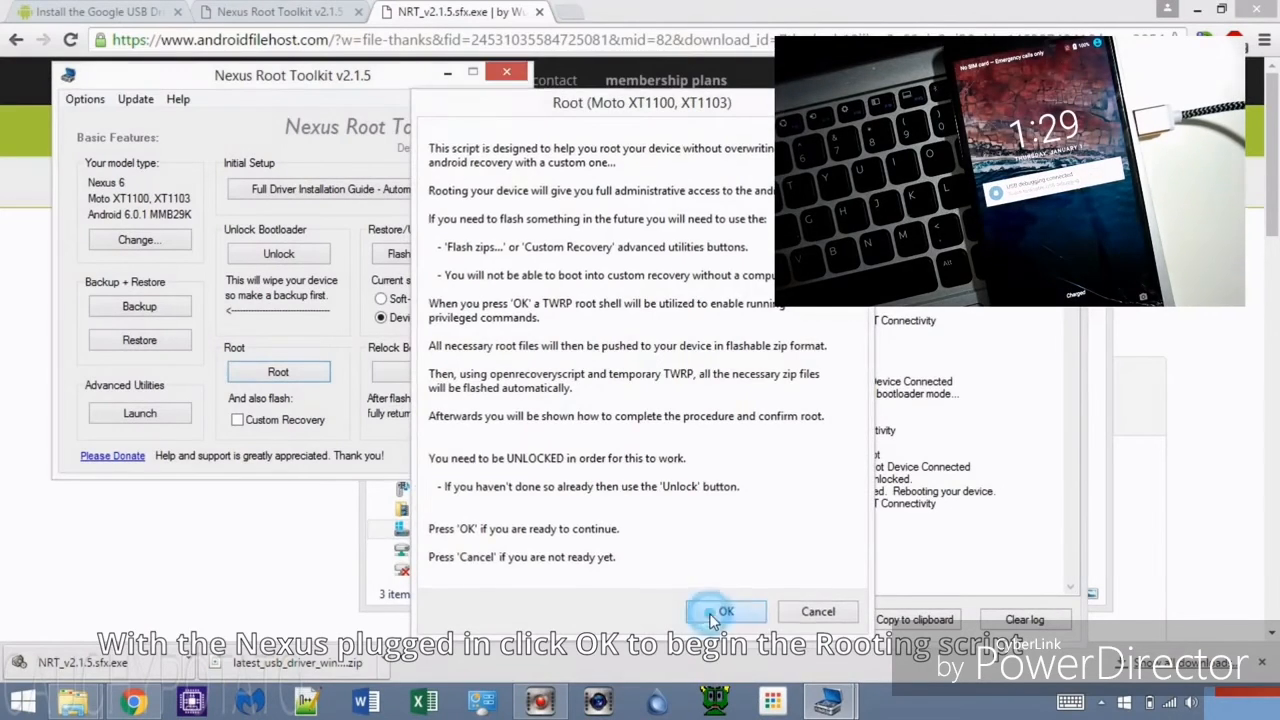
left_click(727, 611)
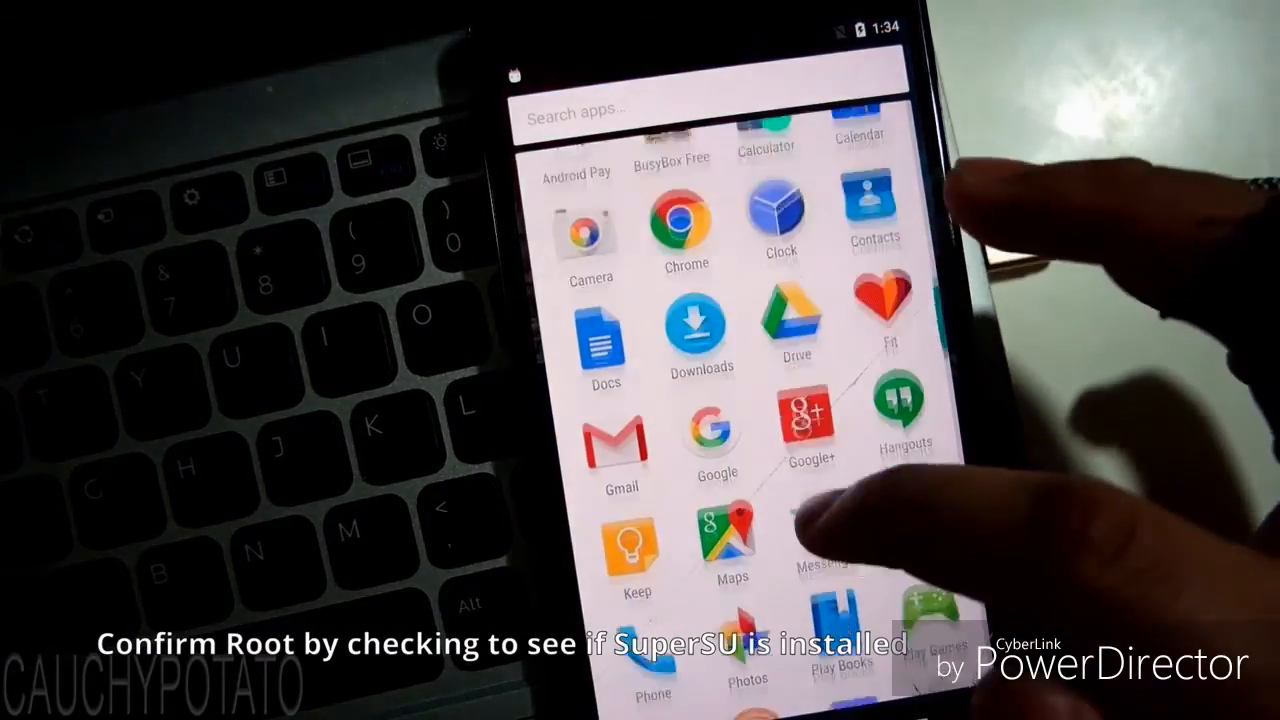
- Open SuperSU Free v2.71's settings and check that Enable Superuser is on
scroll("down", 3)
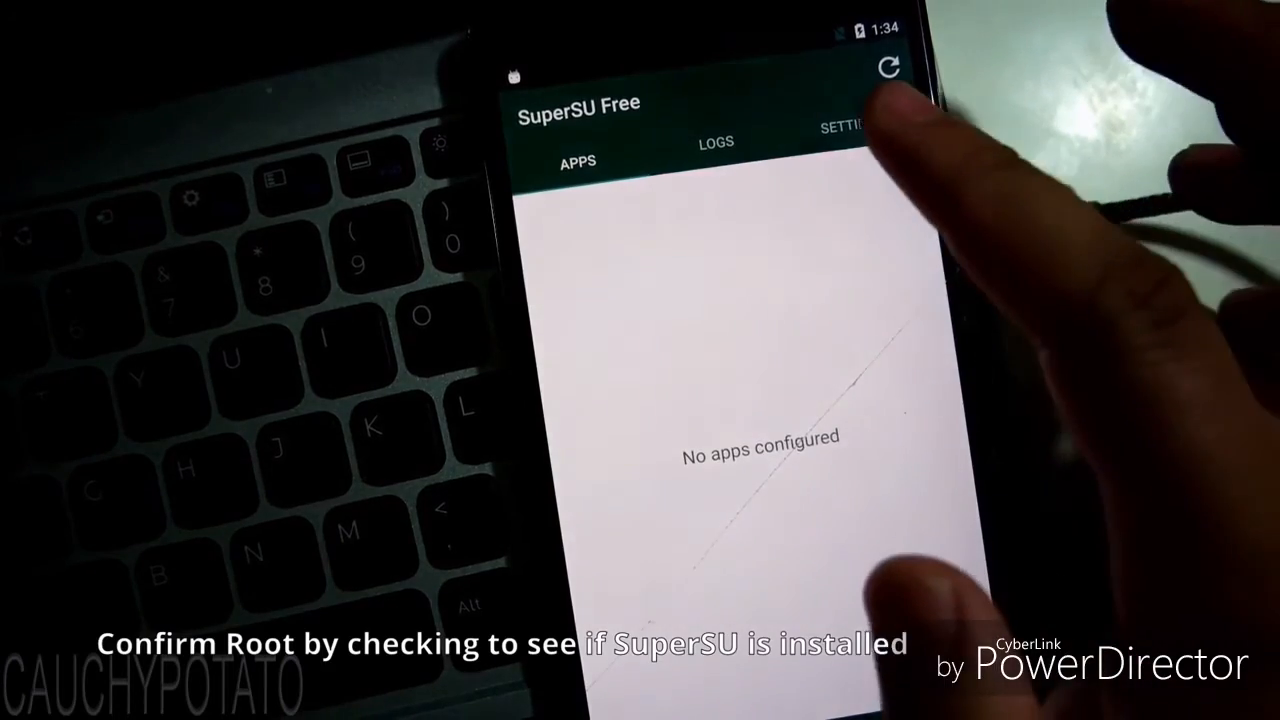
left_click(852, 138)
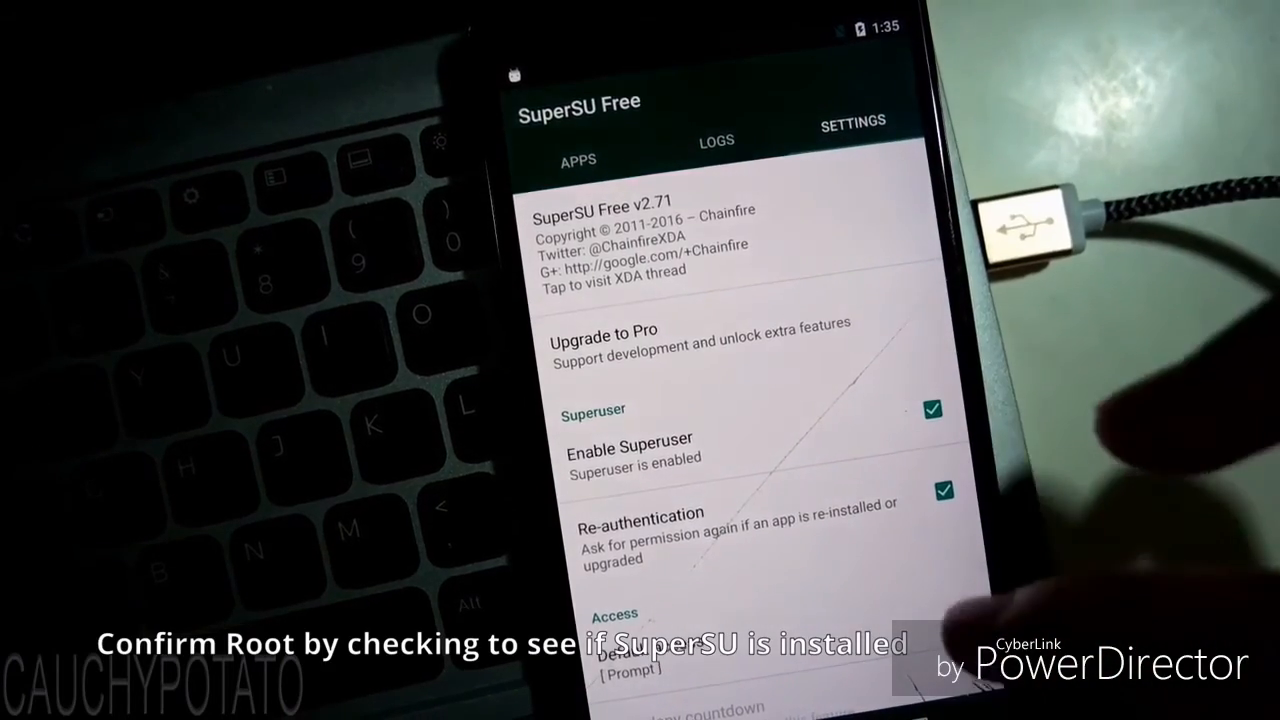